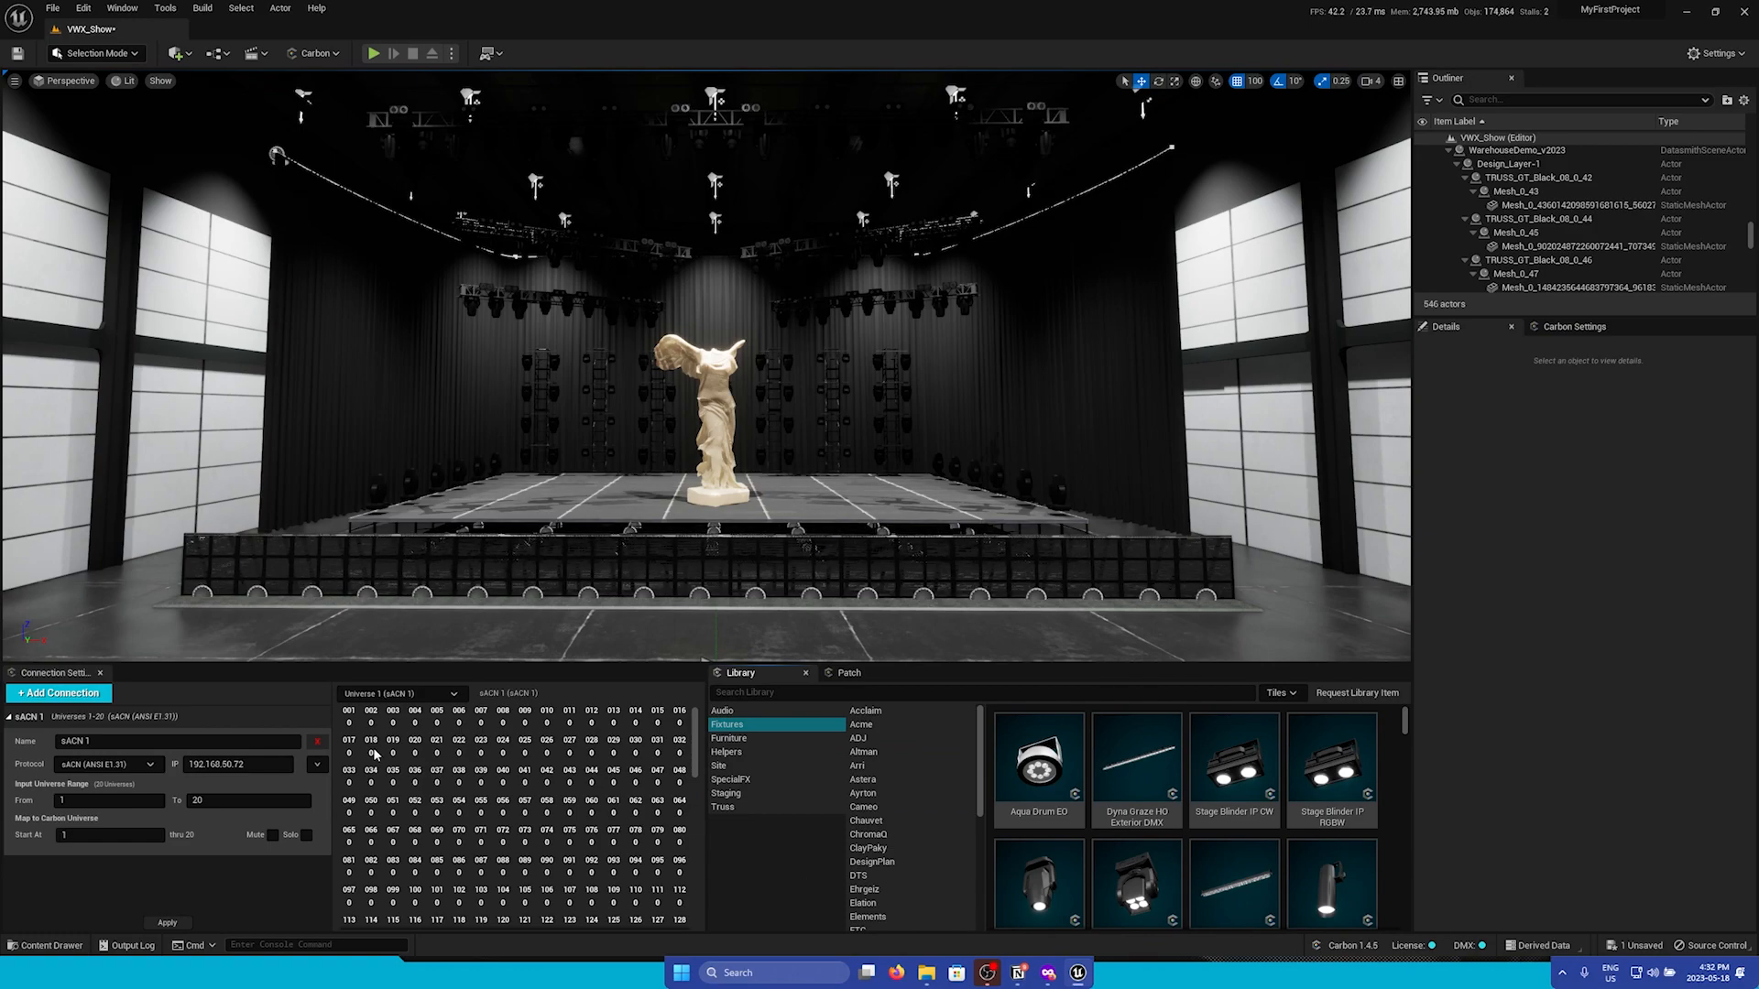
Browse the Carbon Library to Fixtures > Robe and select the LEDBeam 150 tile for insertion
{"action": "left_click", "coordinate": [909, 780]}
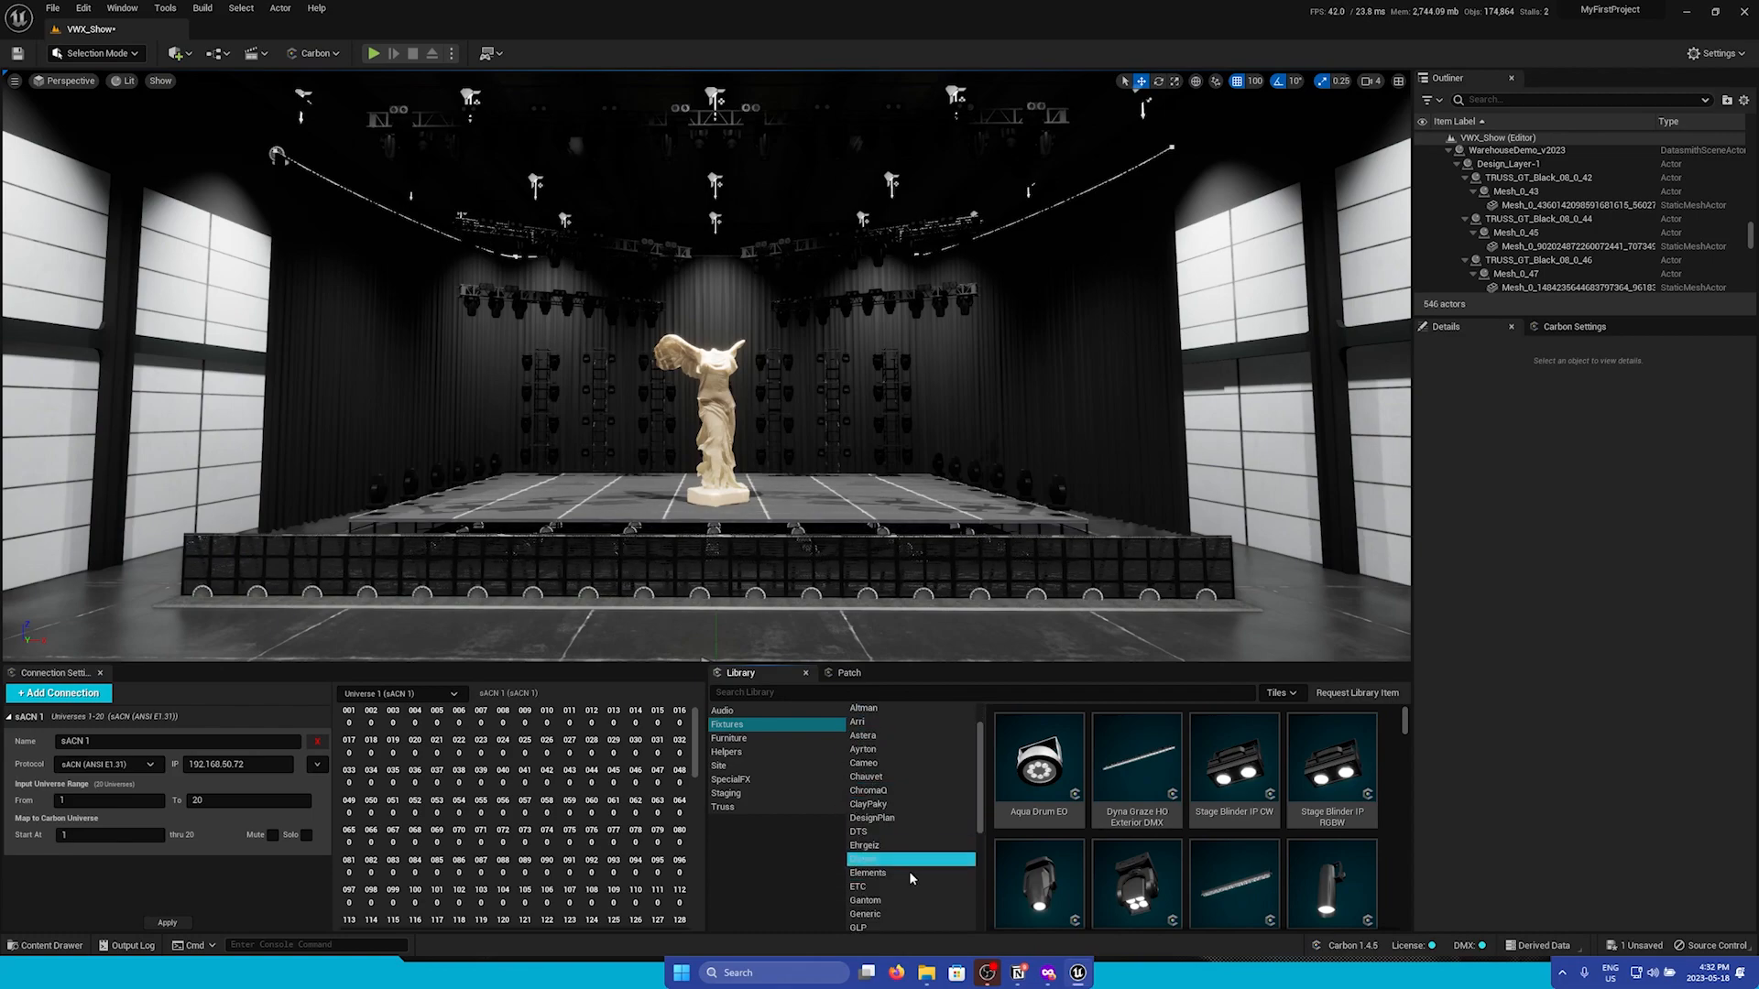
{"action": "scroll", "scroll_direction": "down", "scroll_amount": 3}
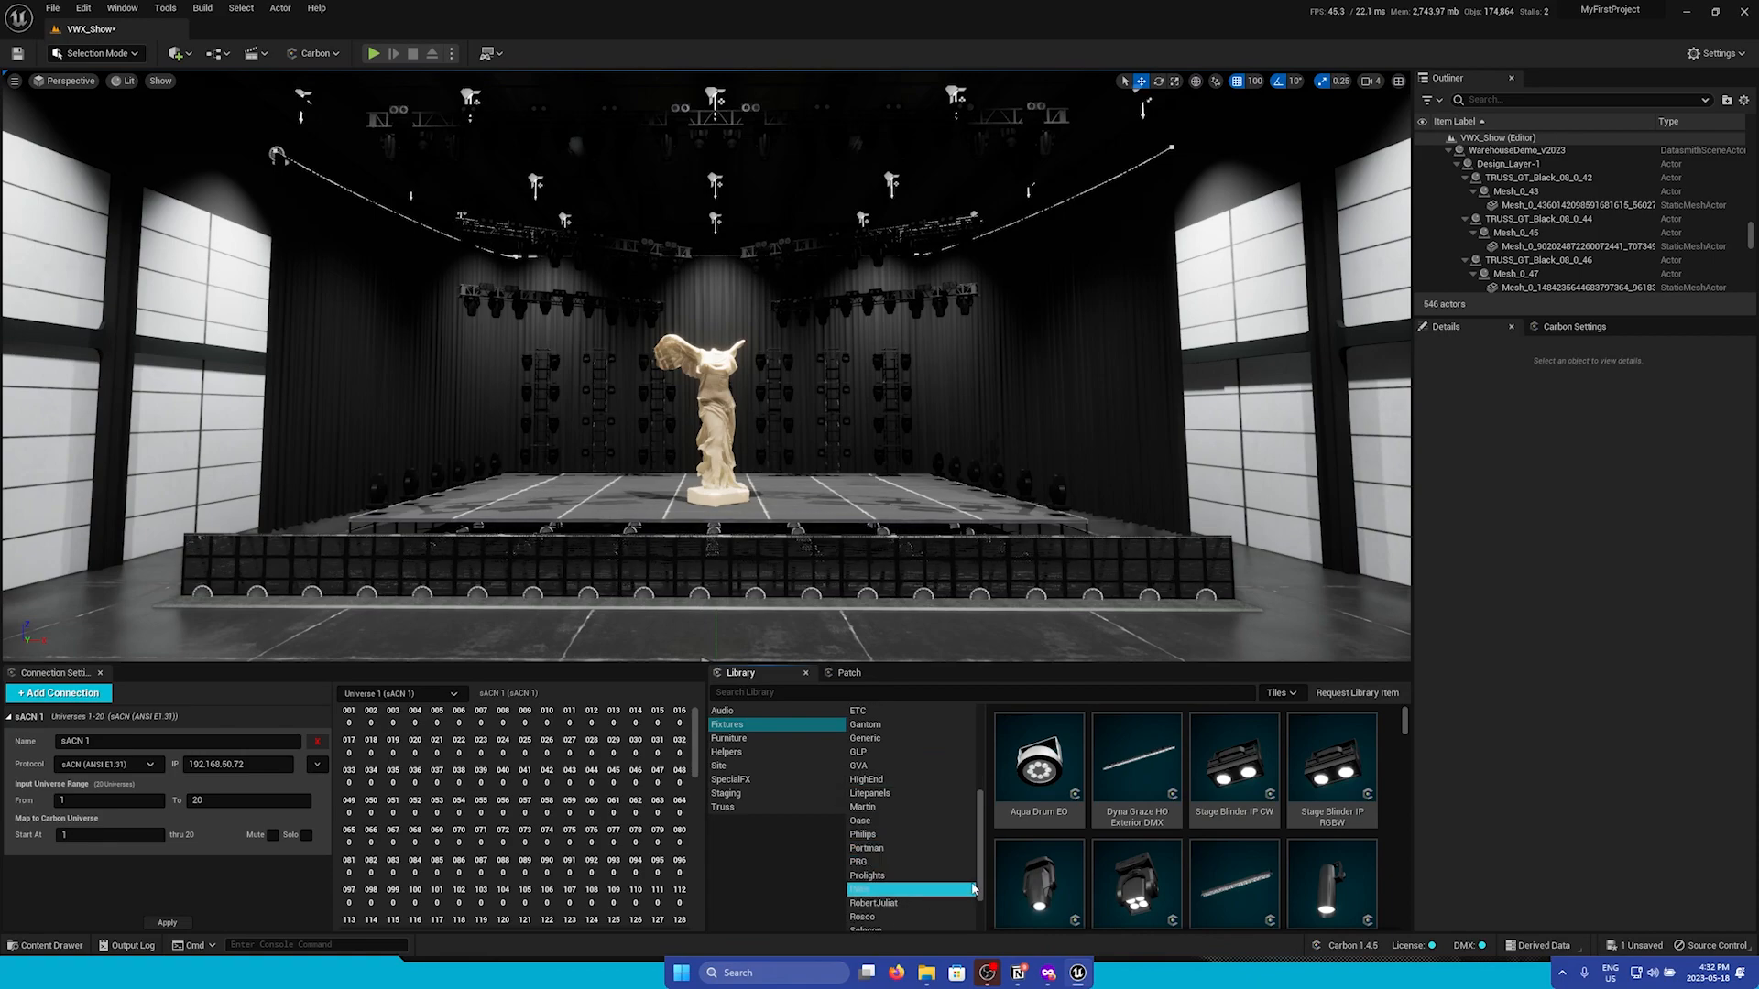
{"action": "left_click", "coordinate": [911, 863]}
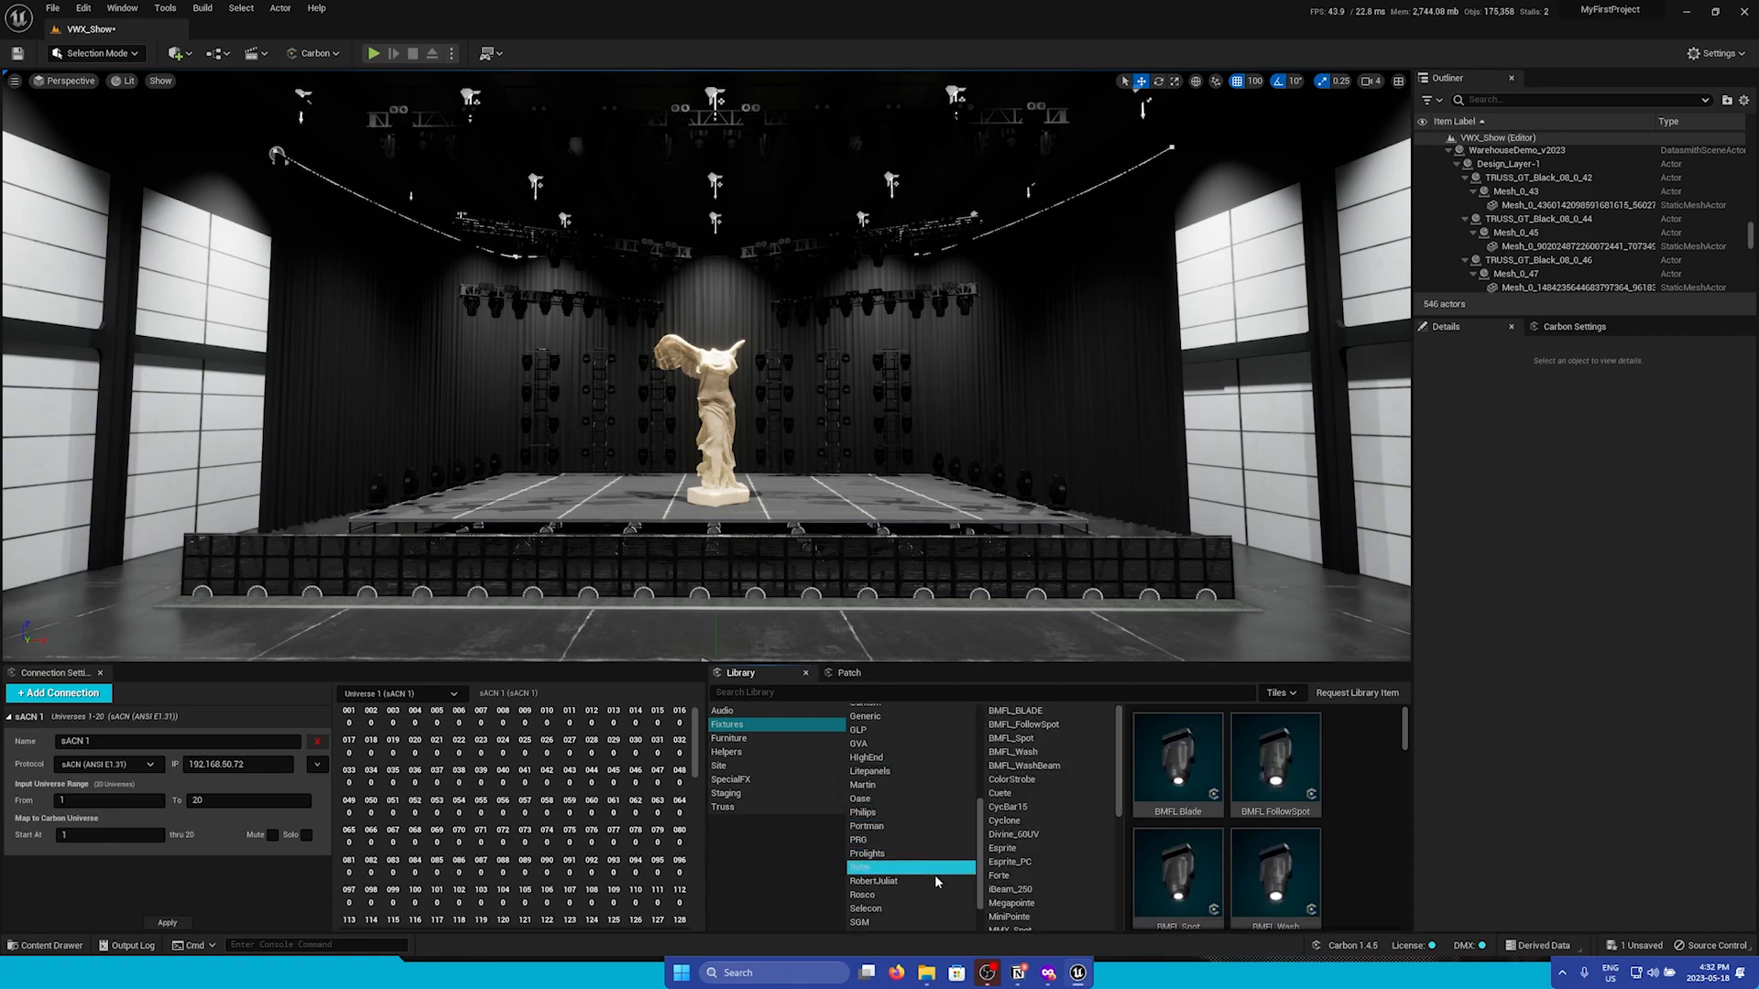
{"action": "left_click", "coordinate": [860, 867]}
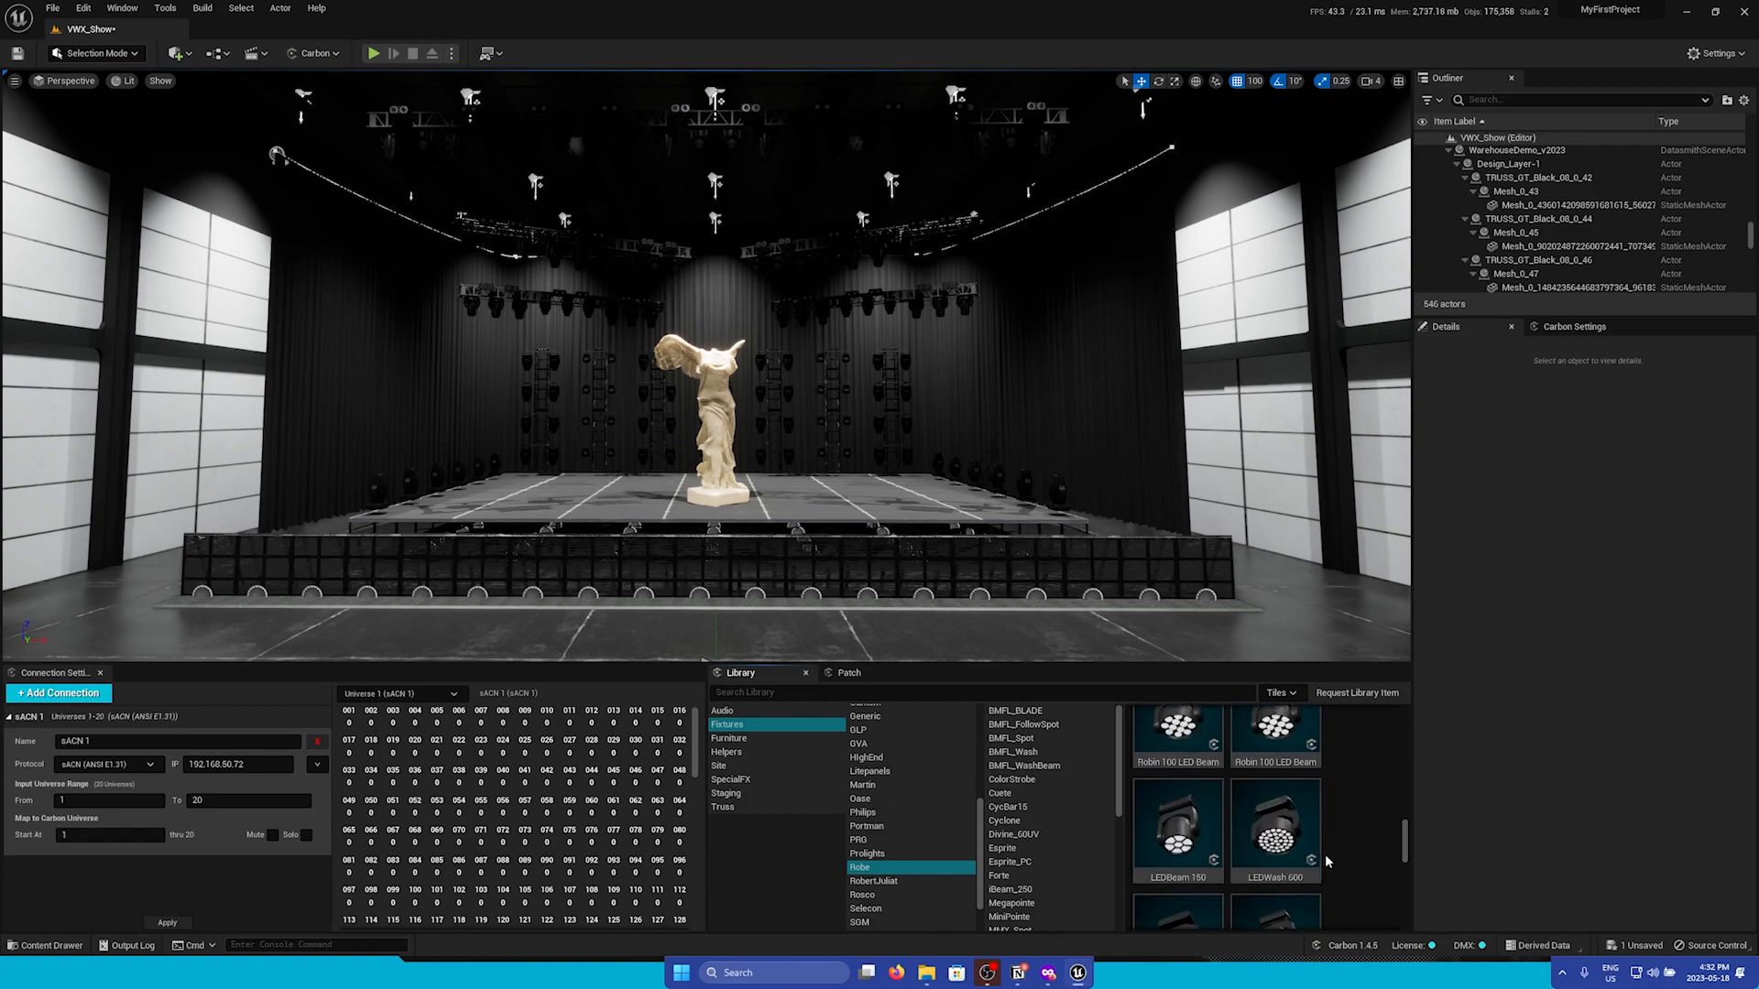
{"action": "left_click", "coordinate": [1177, 828]}
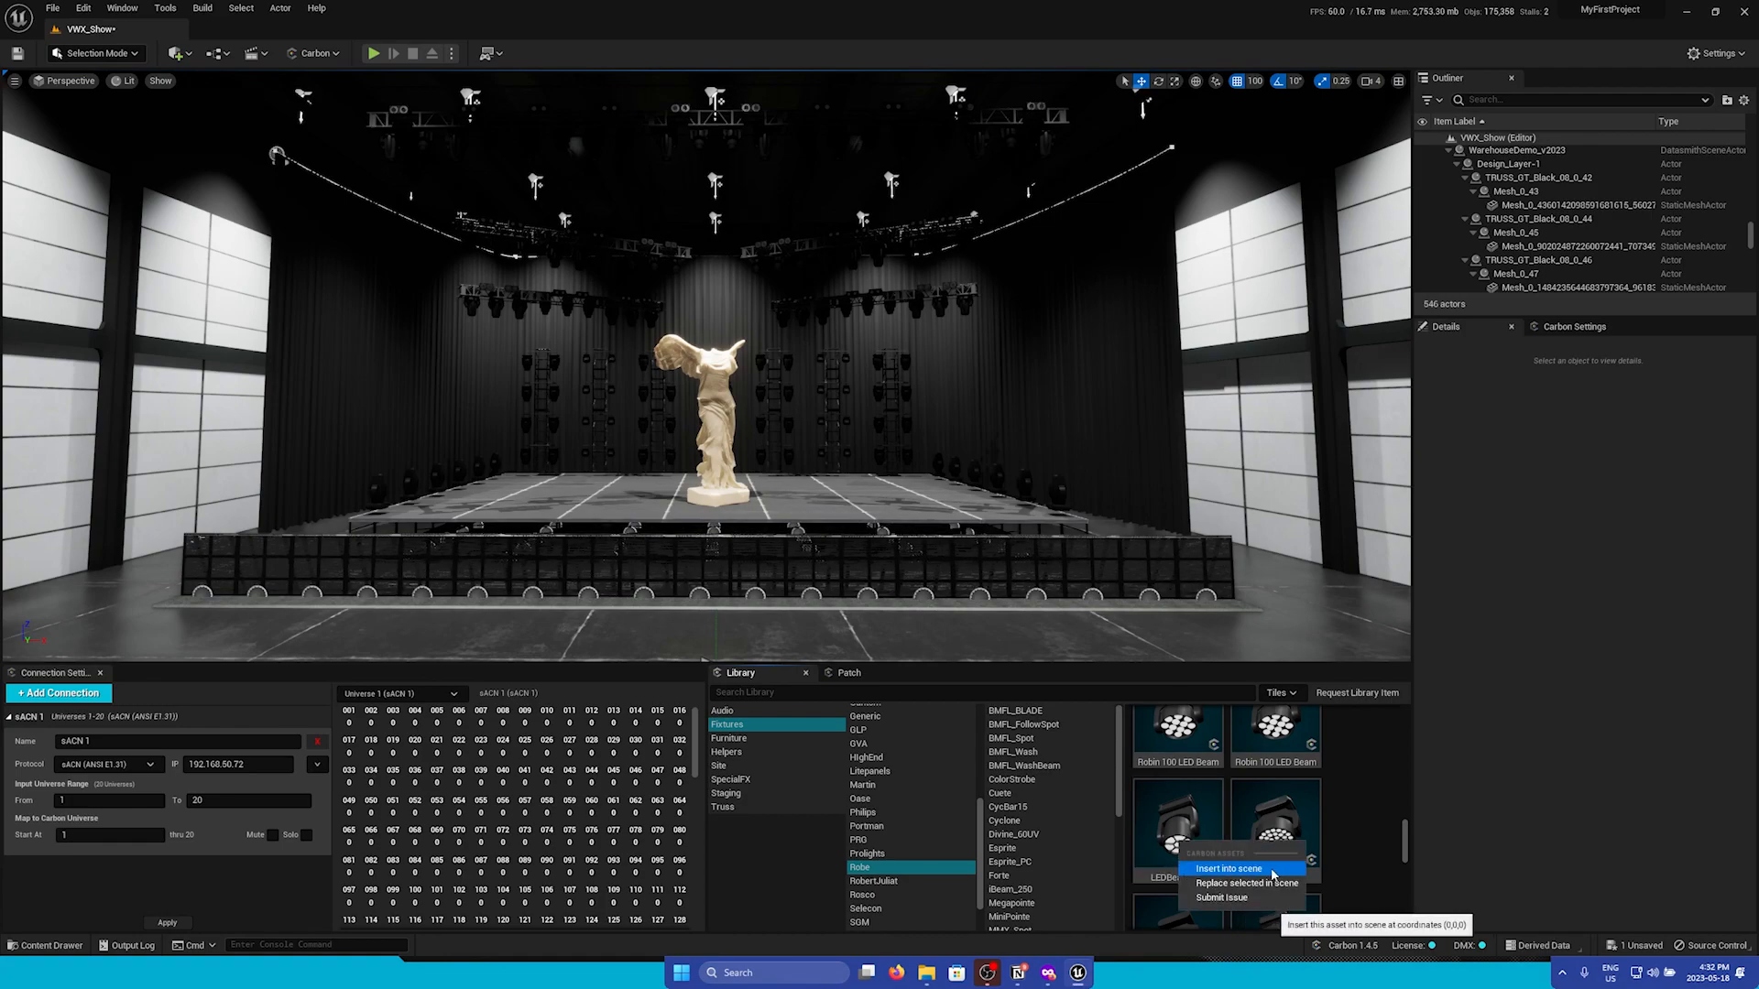
Insert the LEDBeam 150 and adjust the move snap increment to place it at the stage front edge
{"action": "left_click", "coordinate": [1233, 872]}
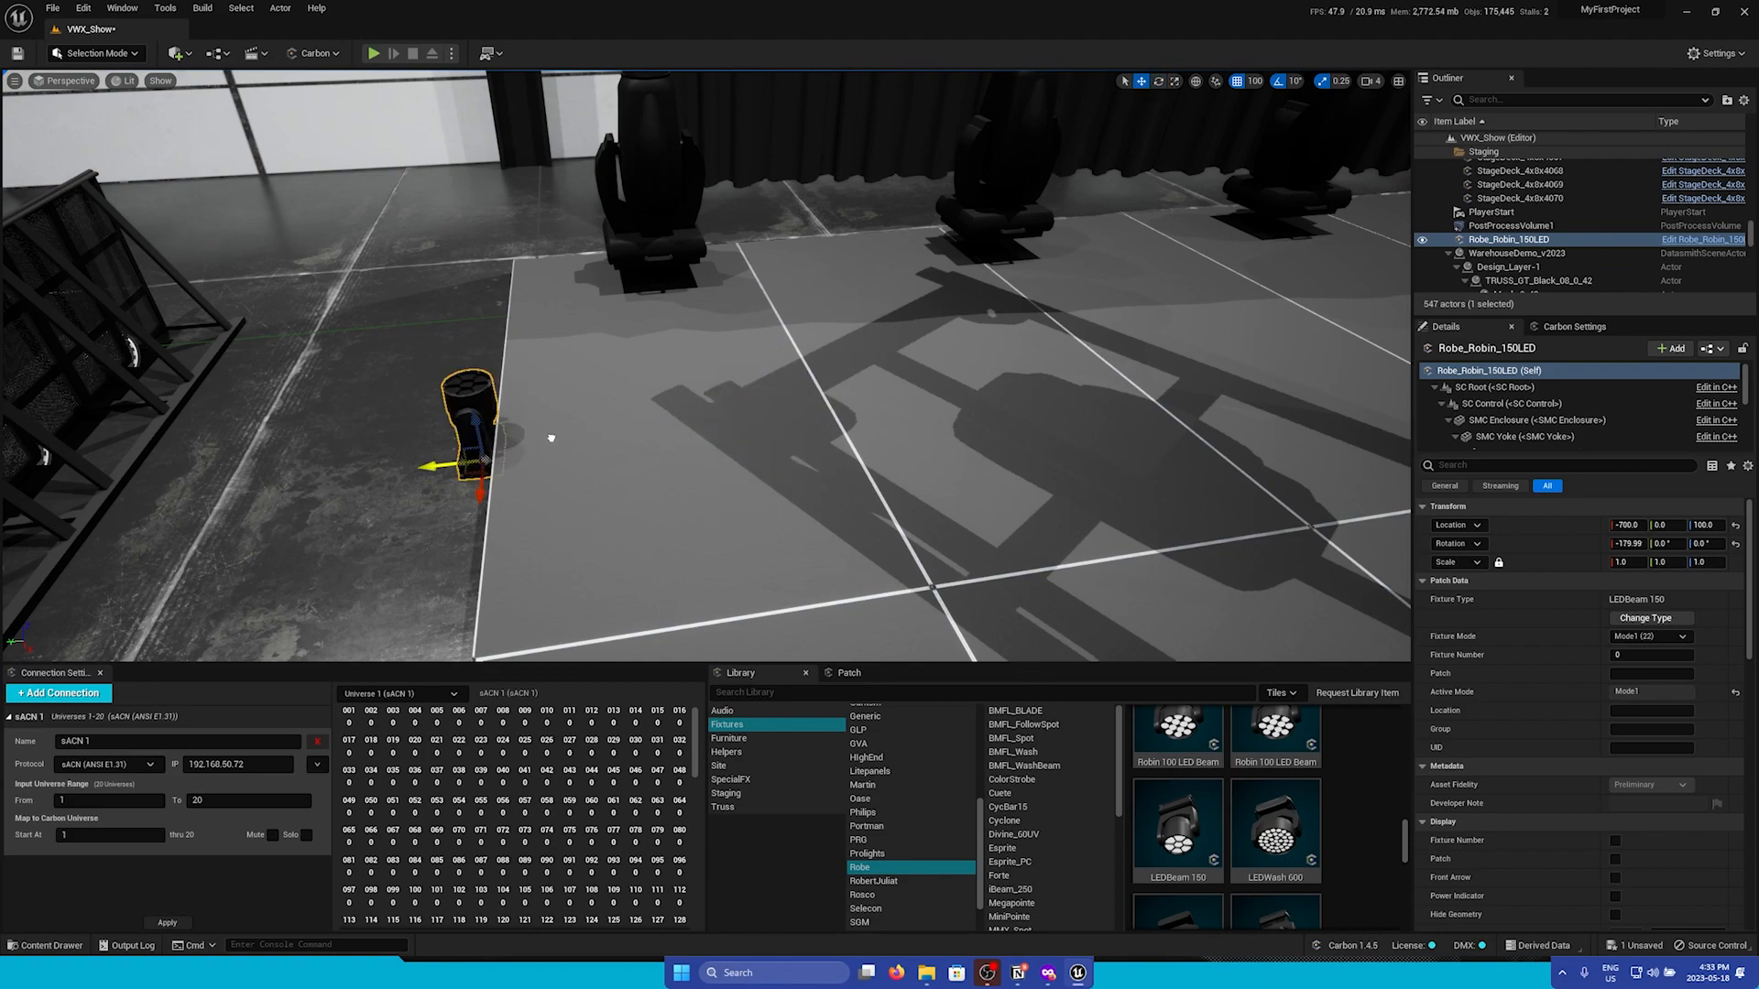
{"action": "left_click", "coordinate": [1255, 81]}
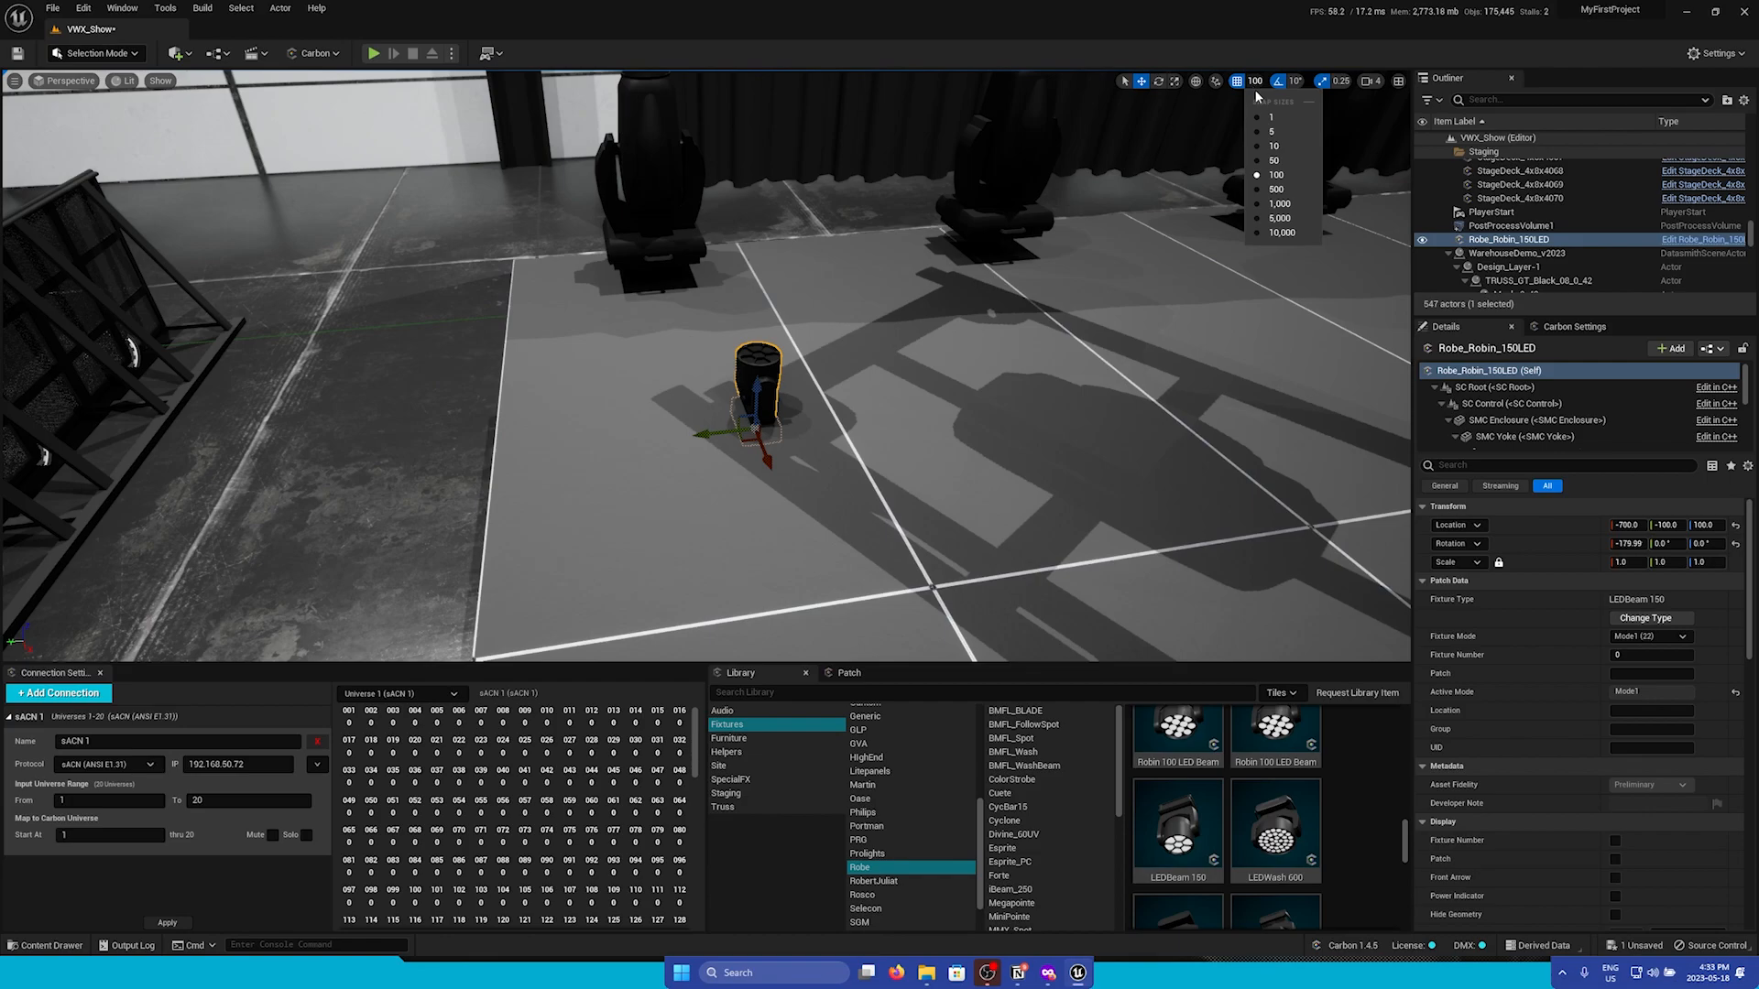
{"action": "left_click", "coordinate": [1272, 147]}
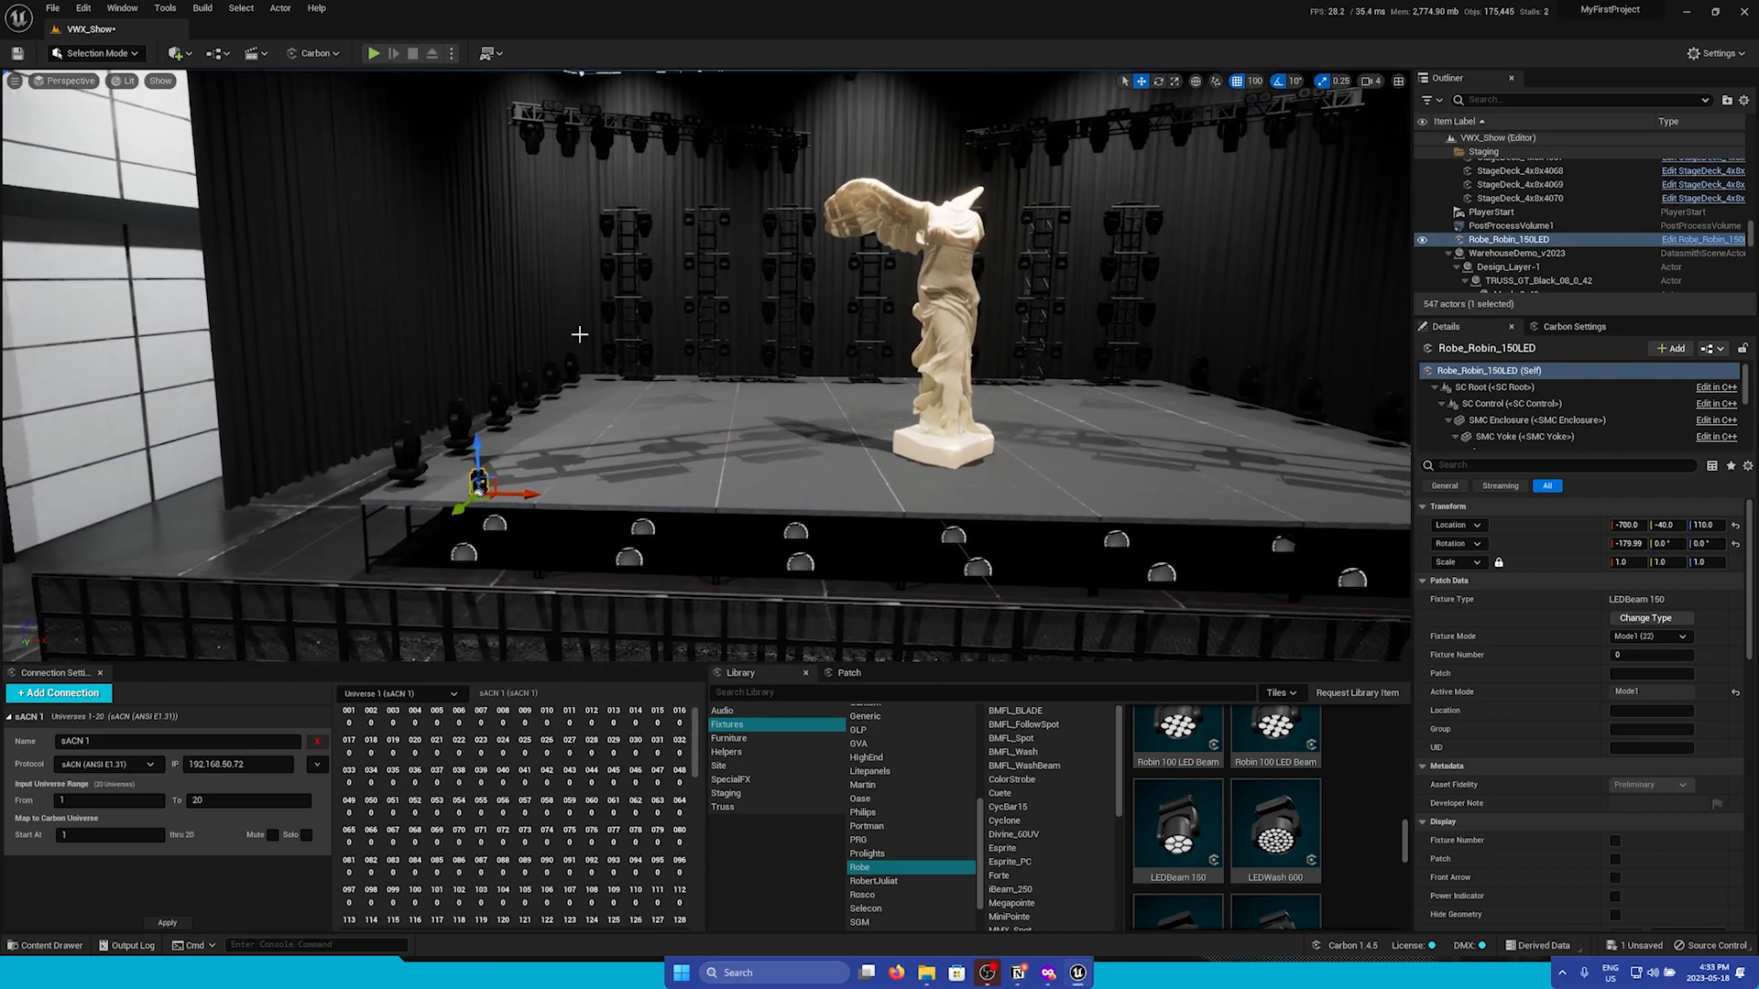
Use Carbon Tools > Duplicate Array with 7 duplicates at 300 cm X offset to form the row
{"action": "left_click", "coordinate": [315, 54]}
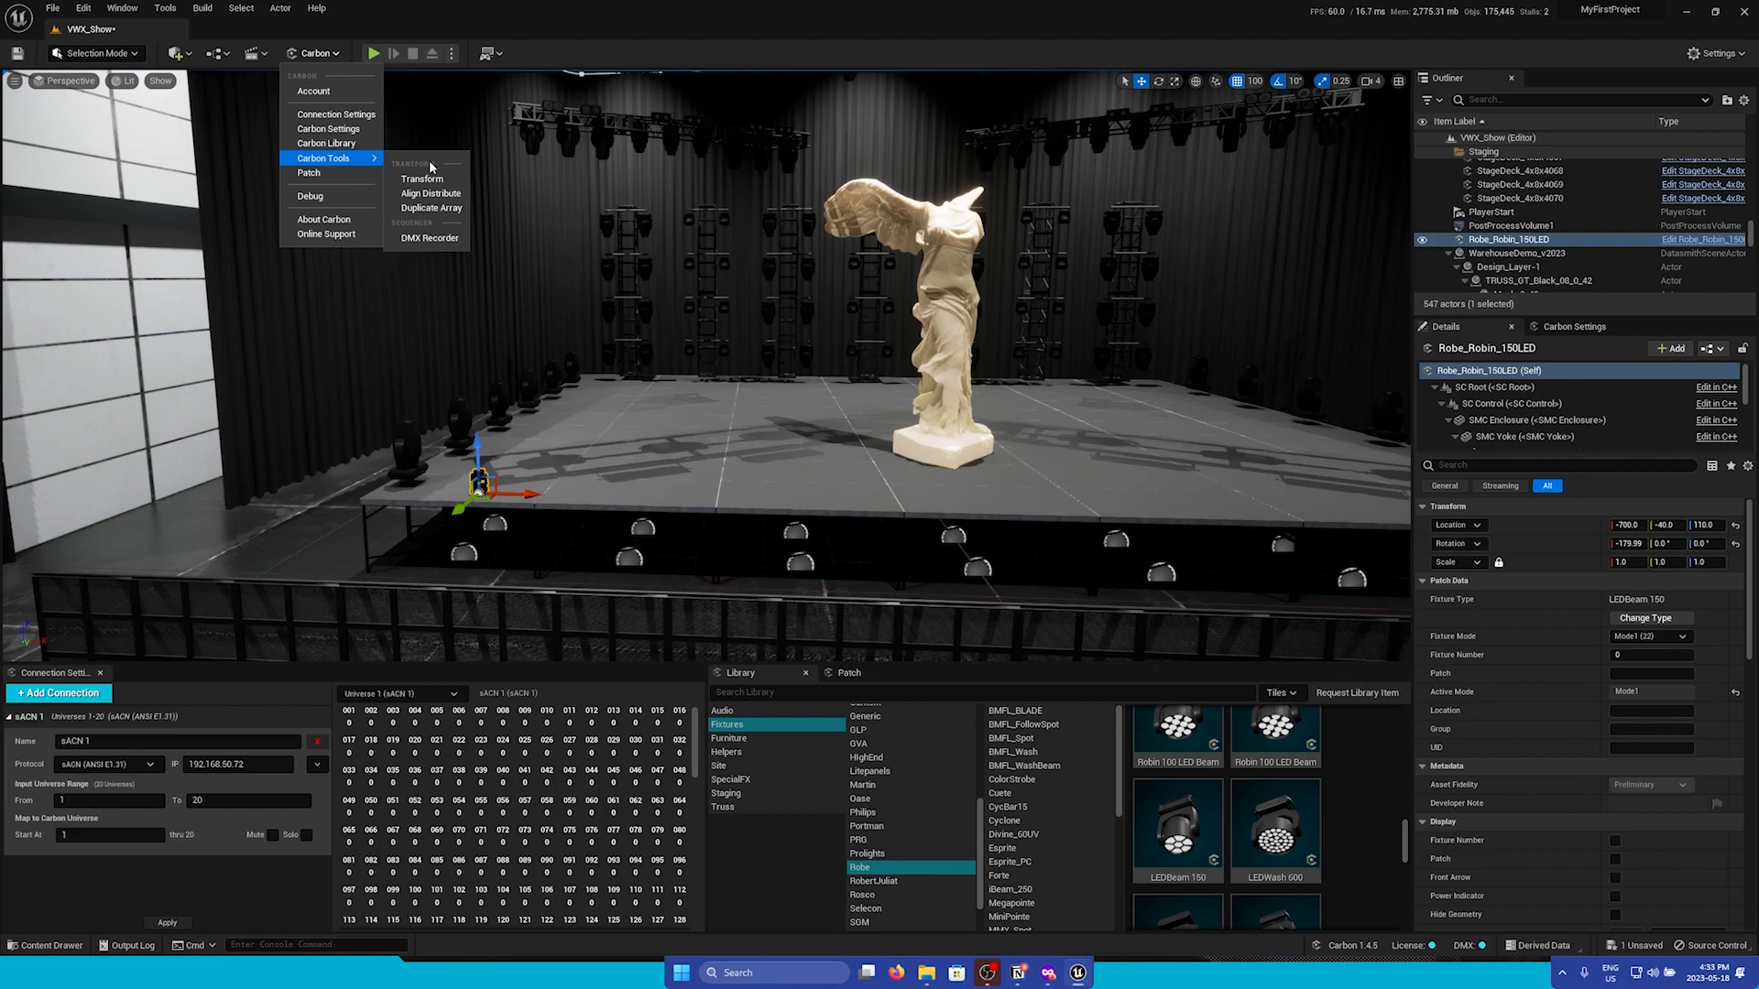
{"action": "mouse_move", "coordinate": [429, 239]}
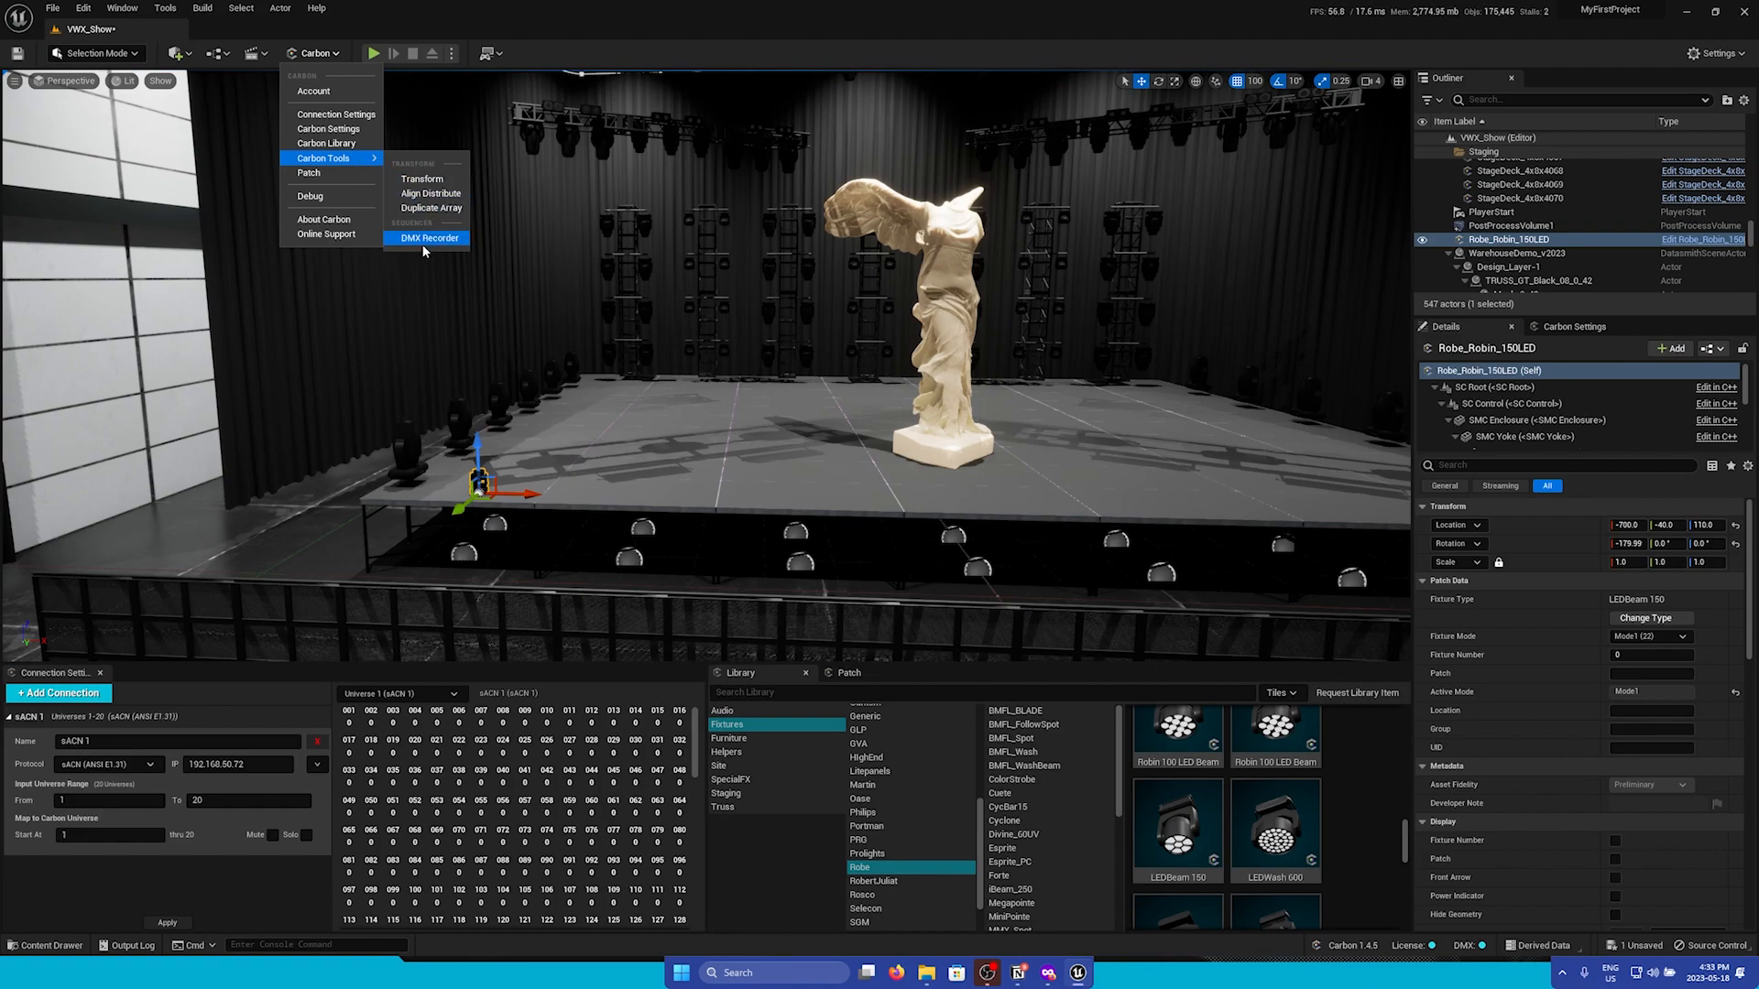
{"action": "mouse_move", "coordinate": [448, 163]}
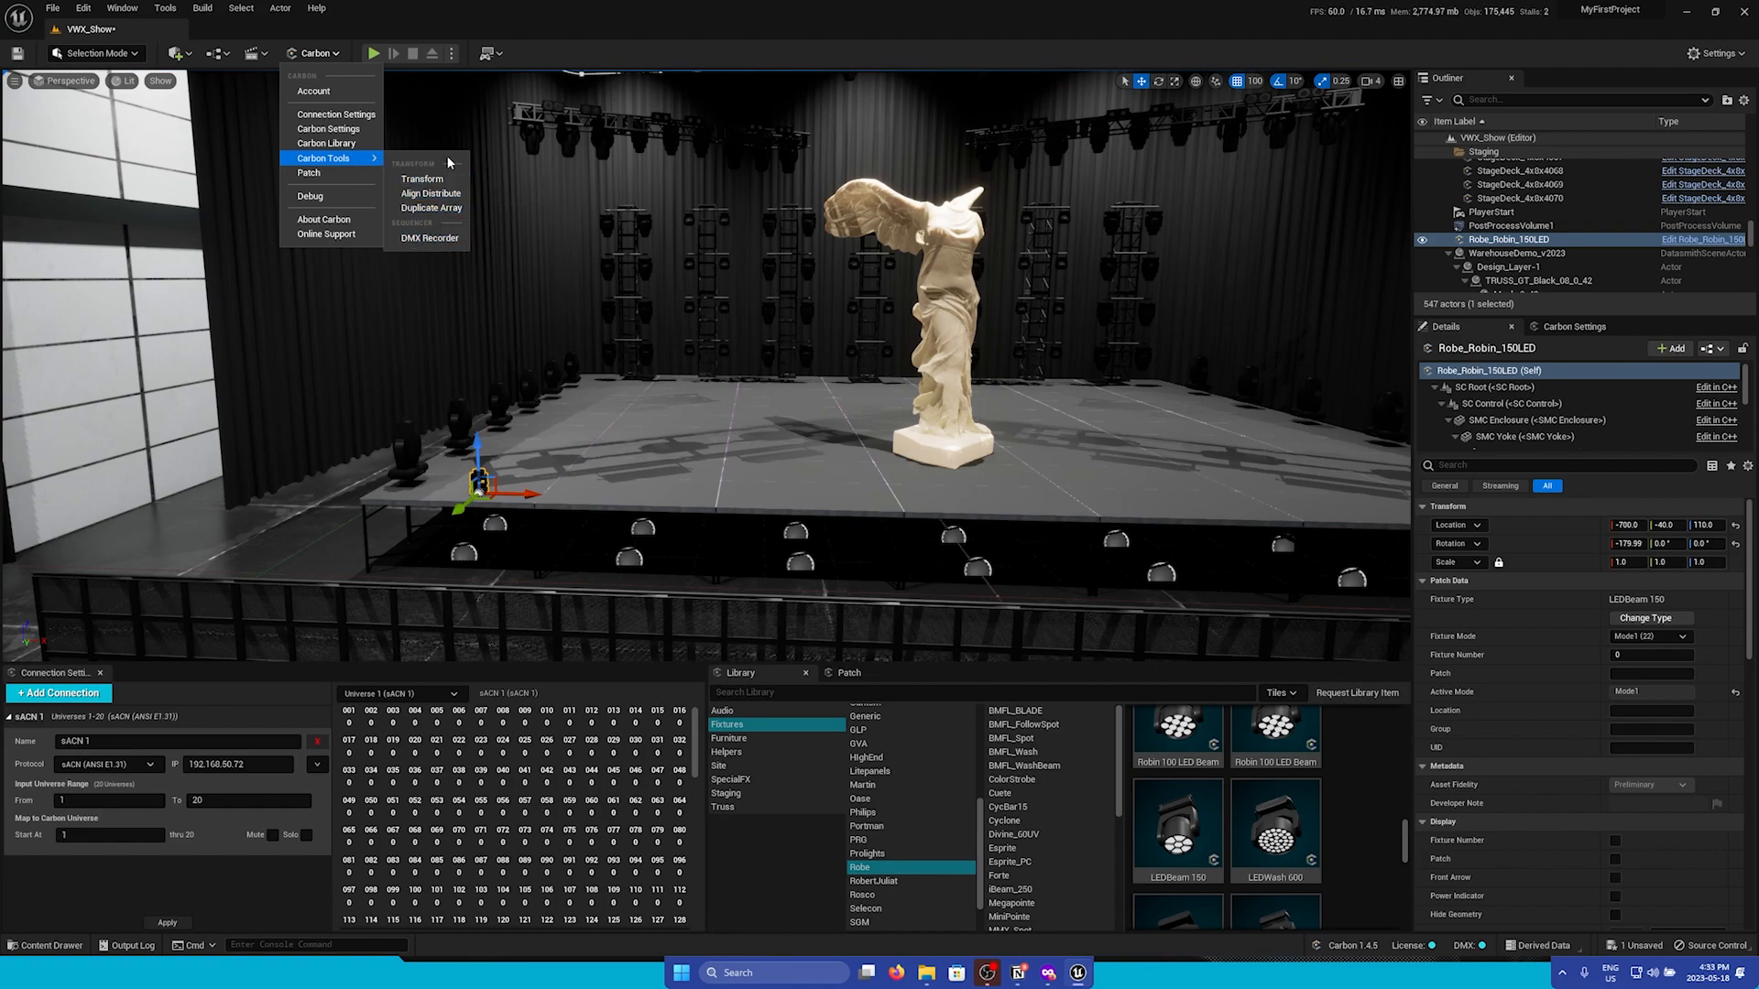
{"action": "left_click", "coordinate": [432, 209]}
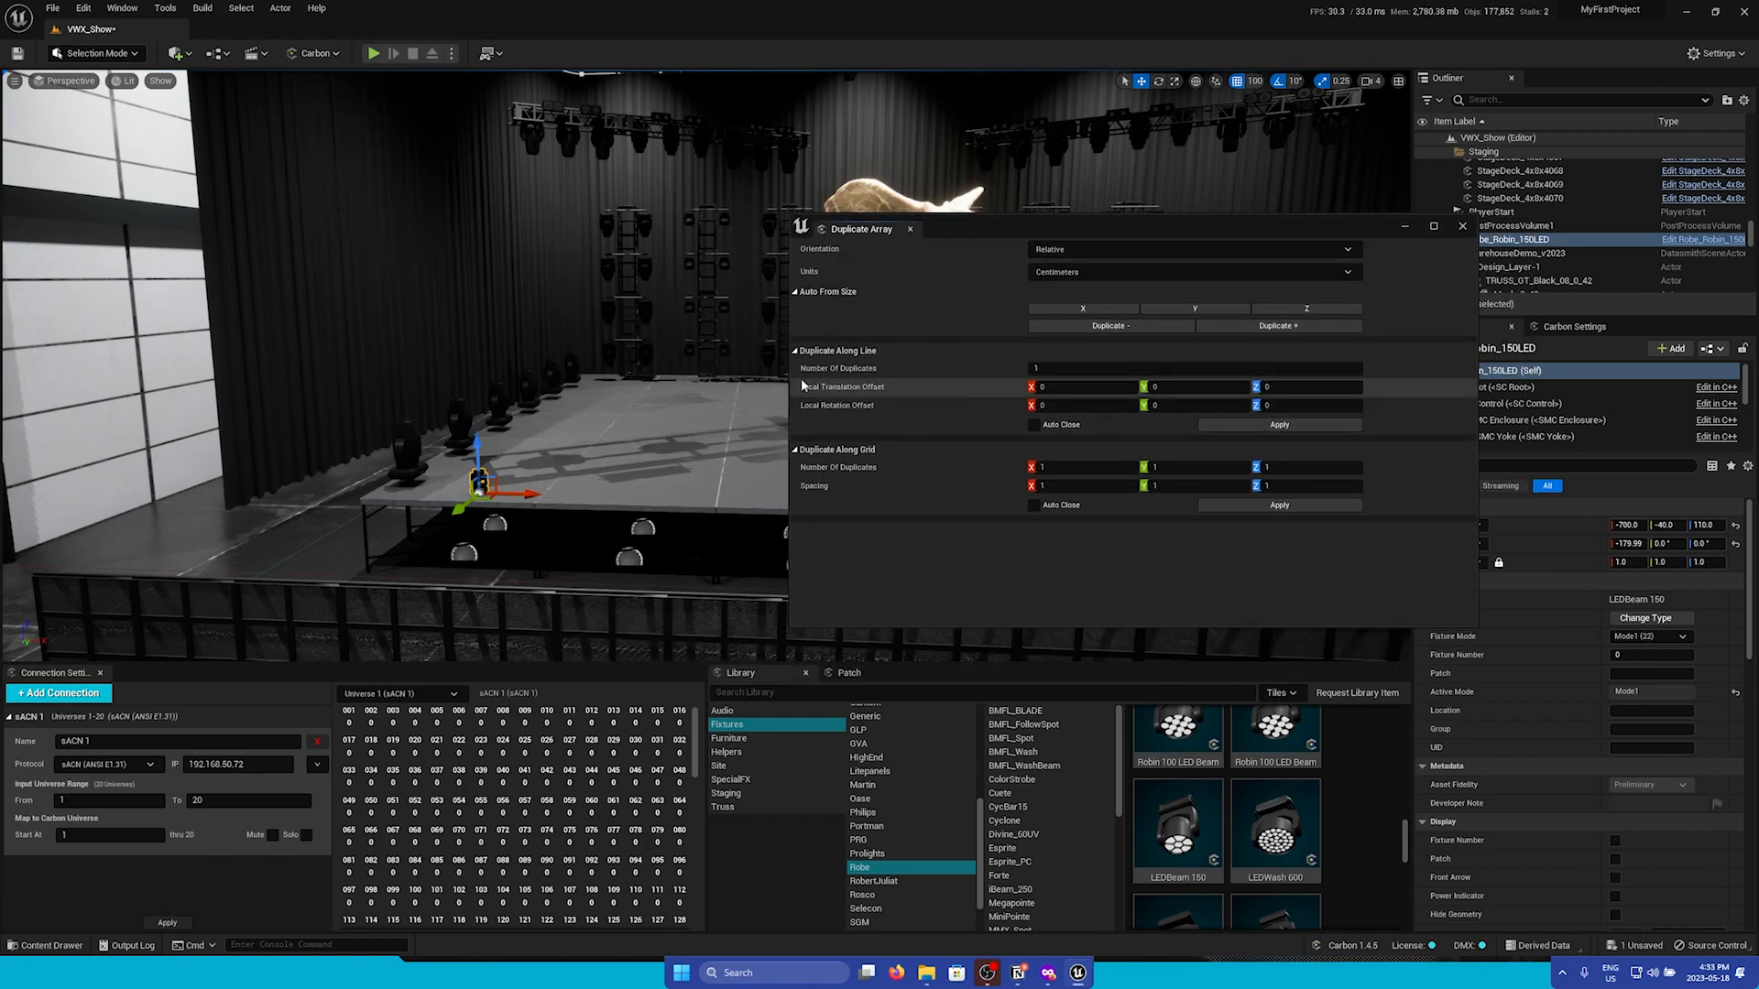
{"action": "mouse_move", "coordinate": [958, 362]}
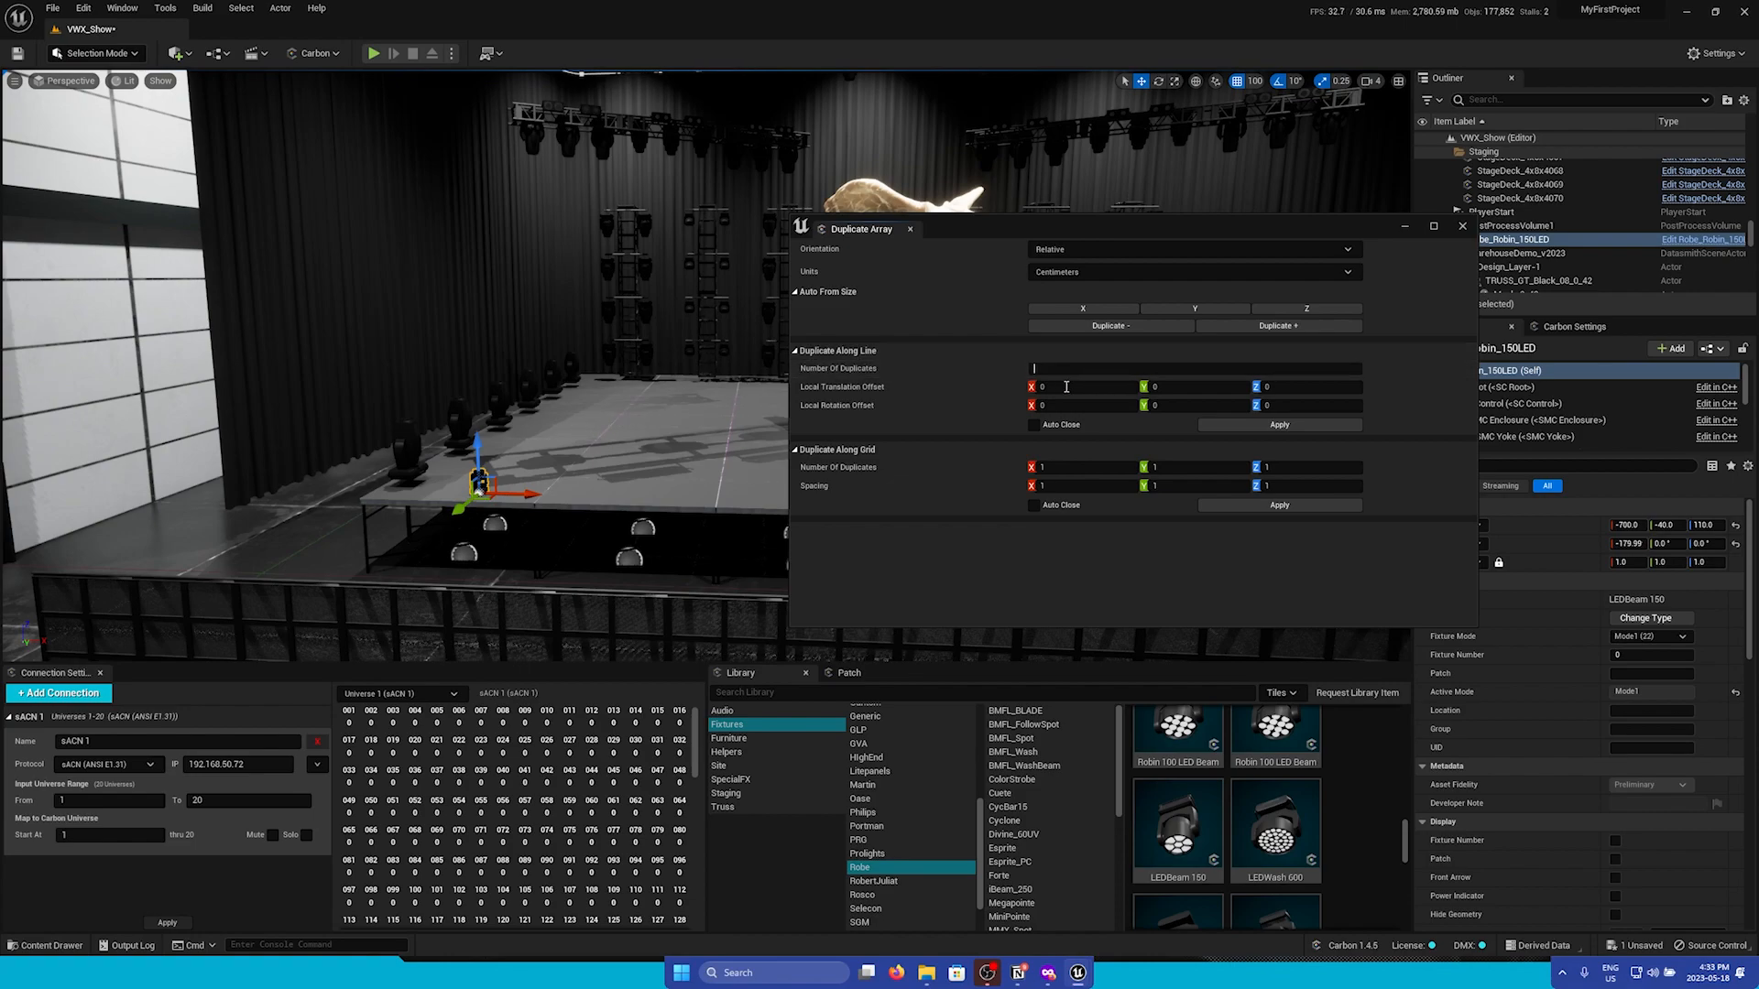
{"action": "type", "text": "7"}
{"action": "left_click", "coordinate": [1086, 384]}
{"action": "type", "text": "200"}
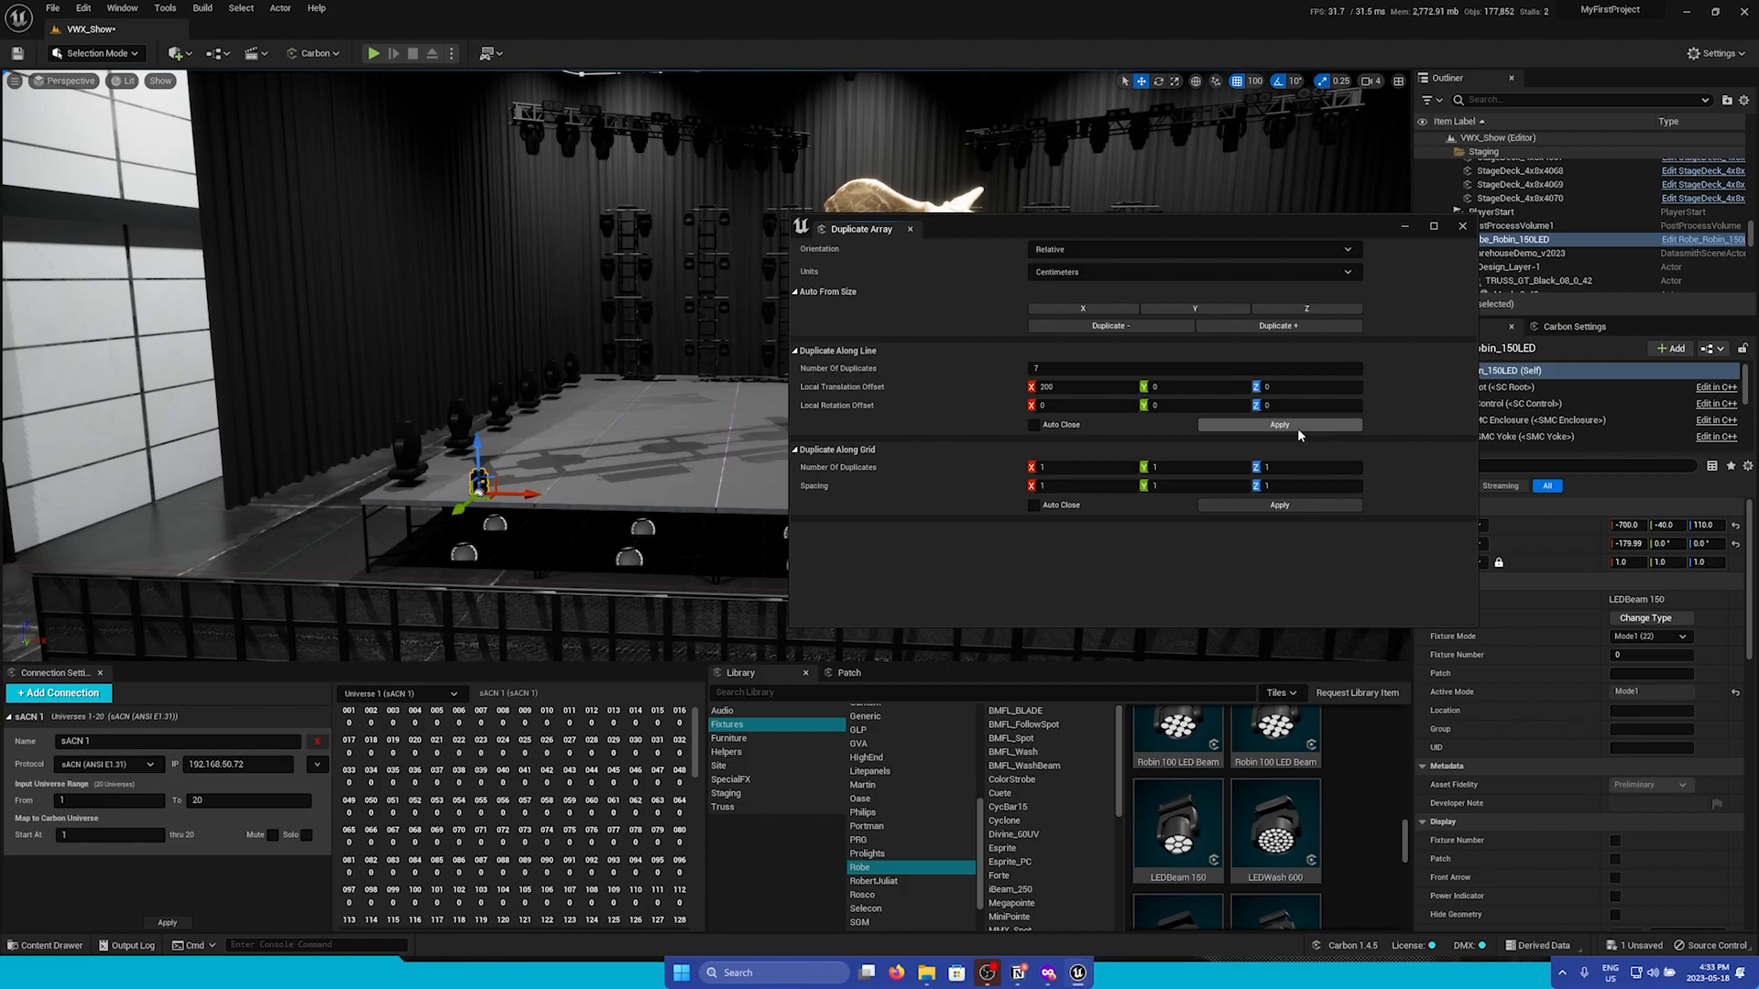
{"action": "left_click", "coordinate": [1277, 423]}
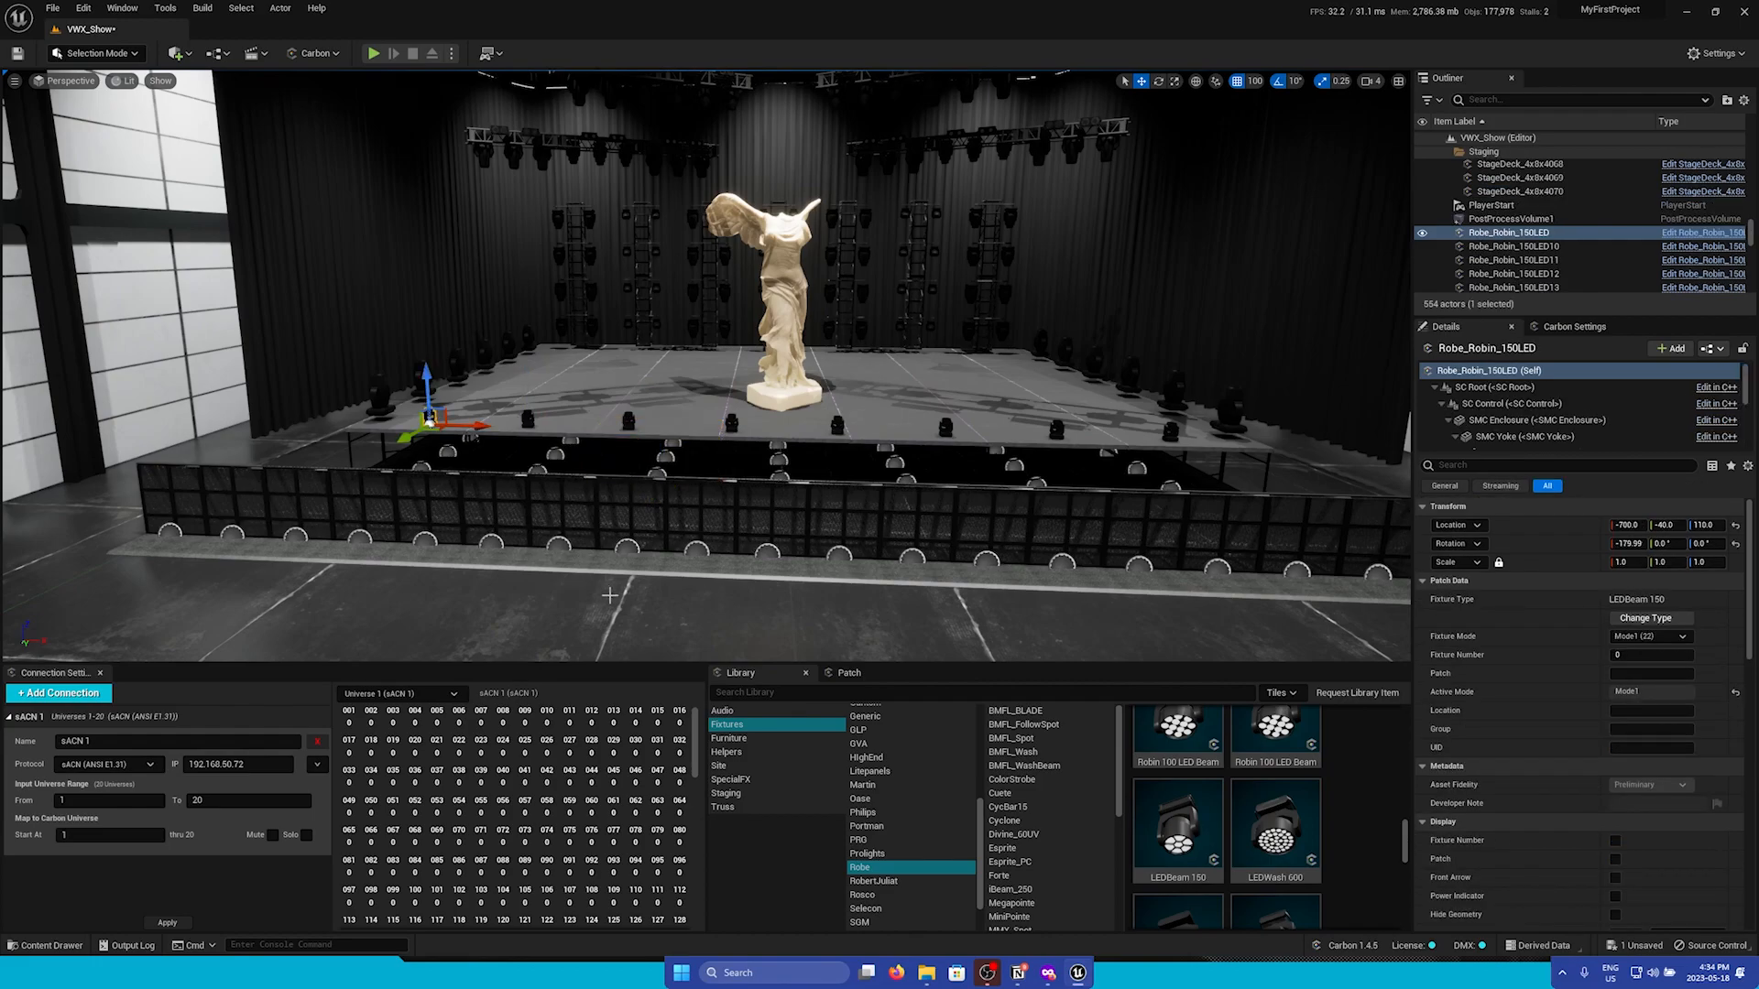
{"action": "mouse_move", "coordinate": [527, 420]}
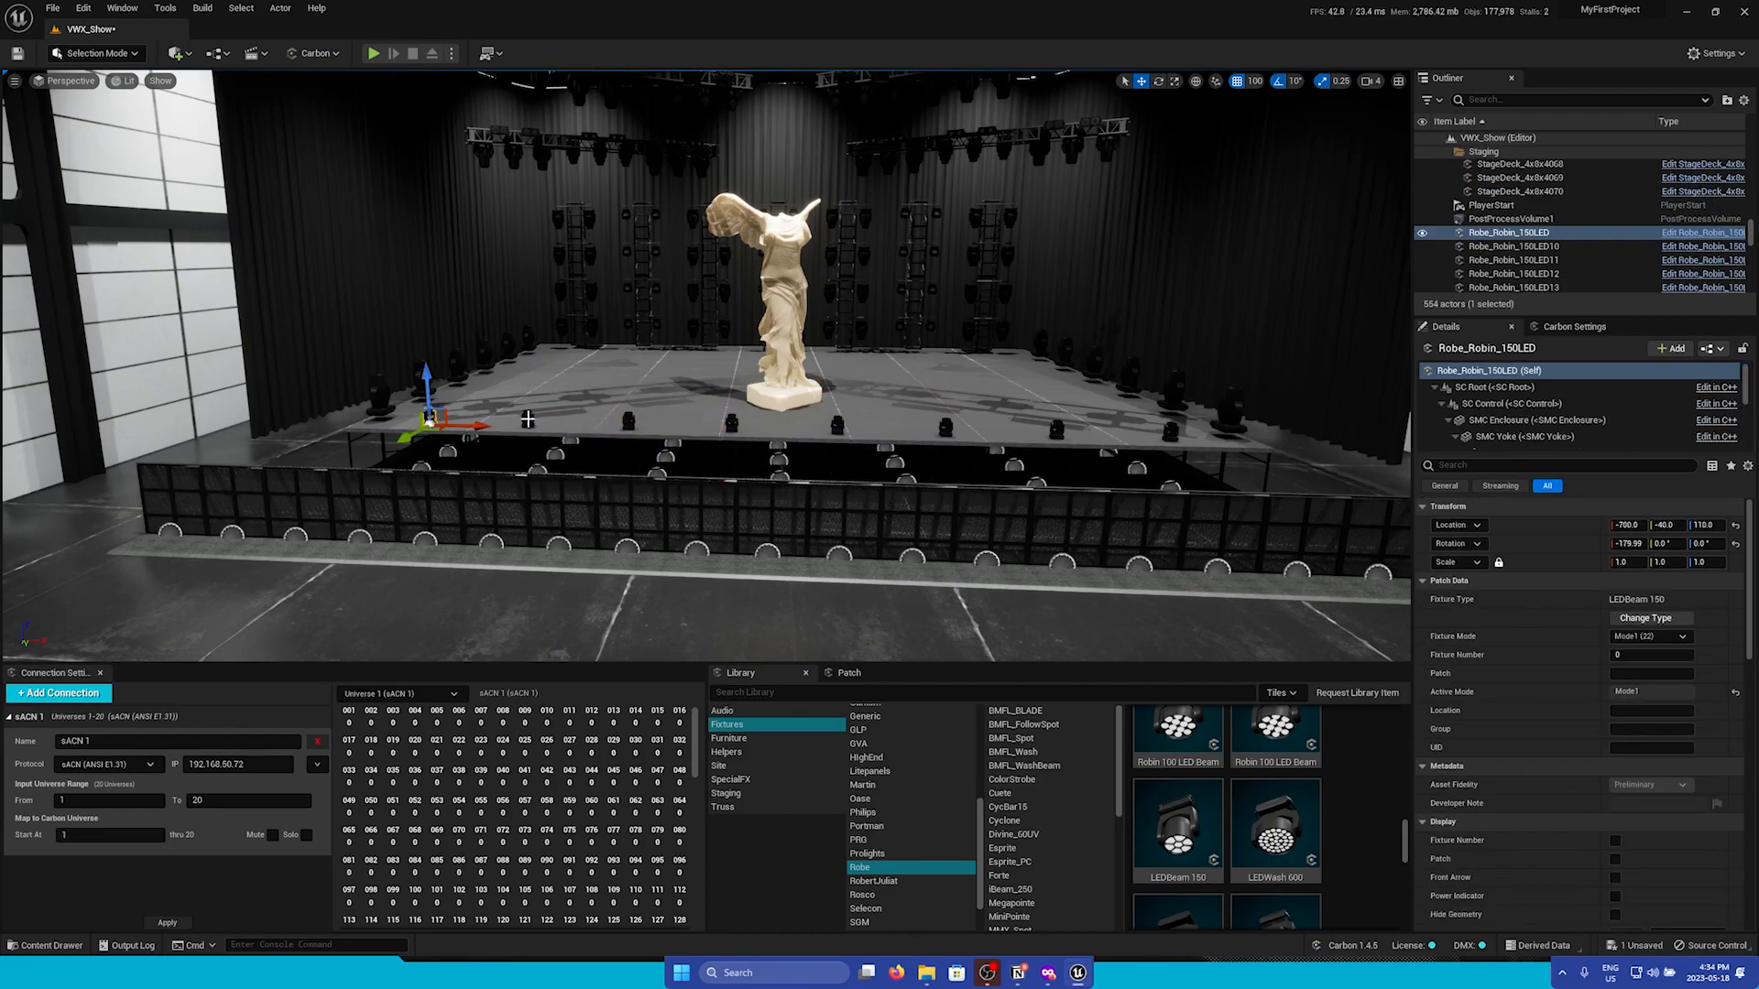
Center the eight fixtures across the stage front and show the Patch list in the Carbon panel
{"action": "left_click", "coordinate": [1508, 232]}
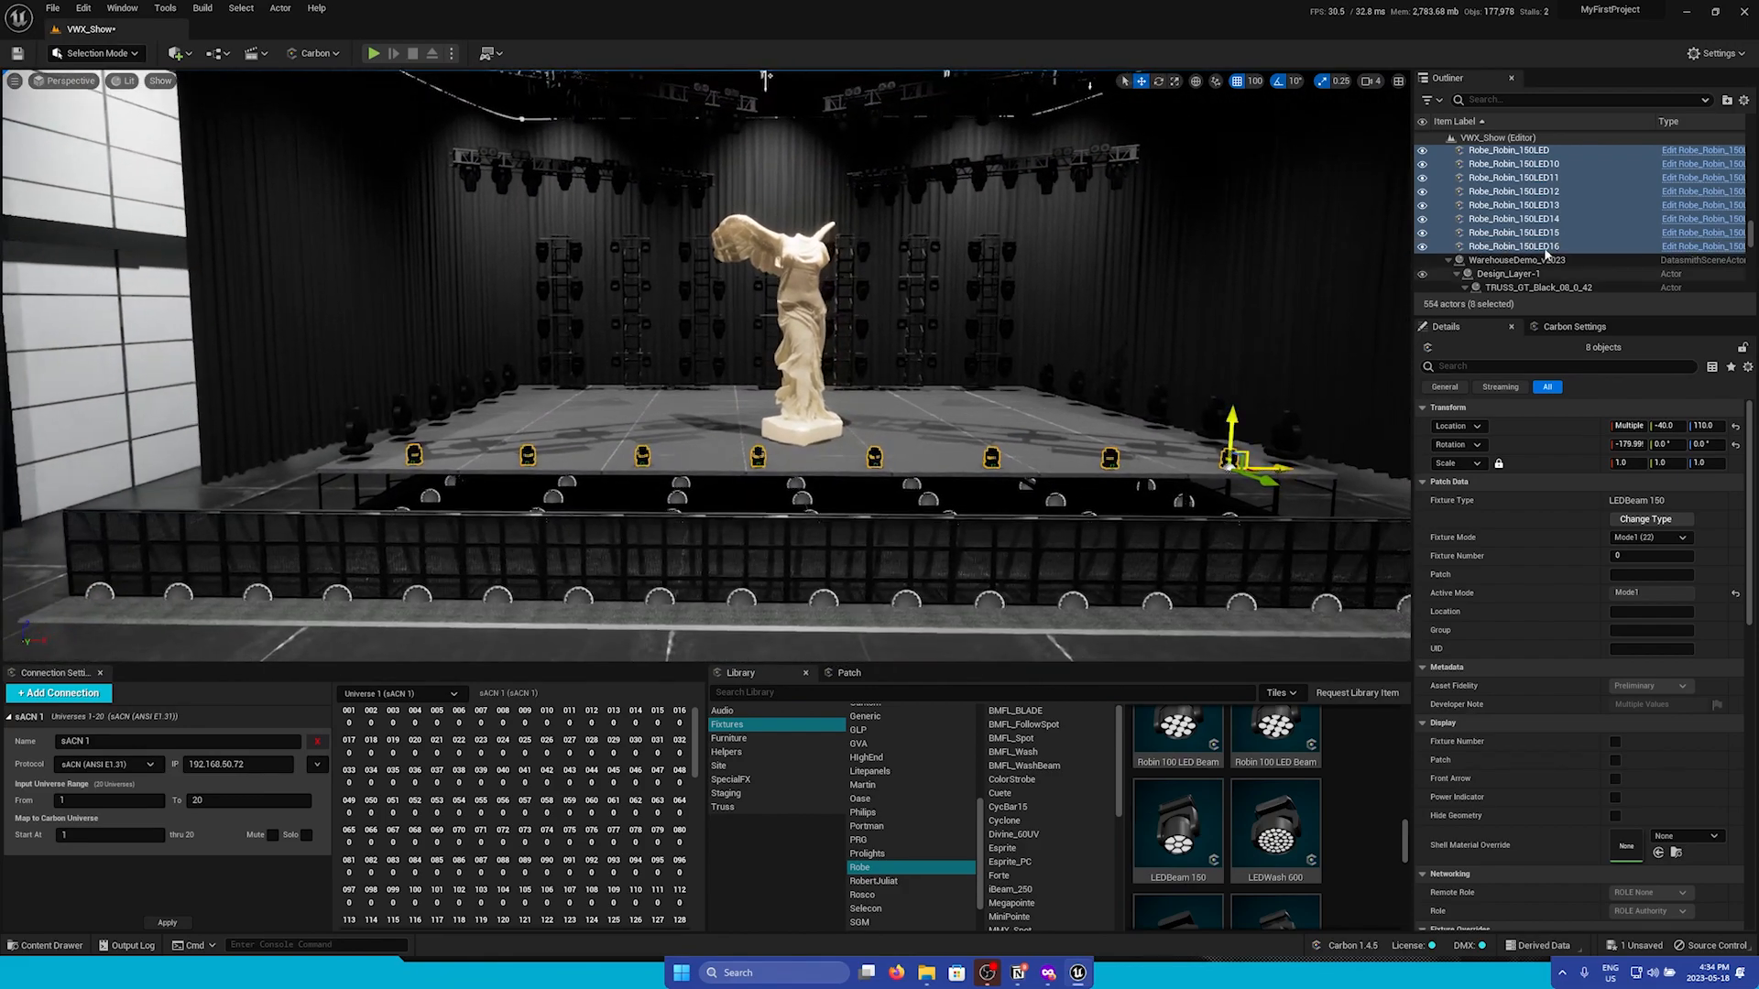
{"action": "left_click", "coordinate": [1508, 207]}
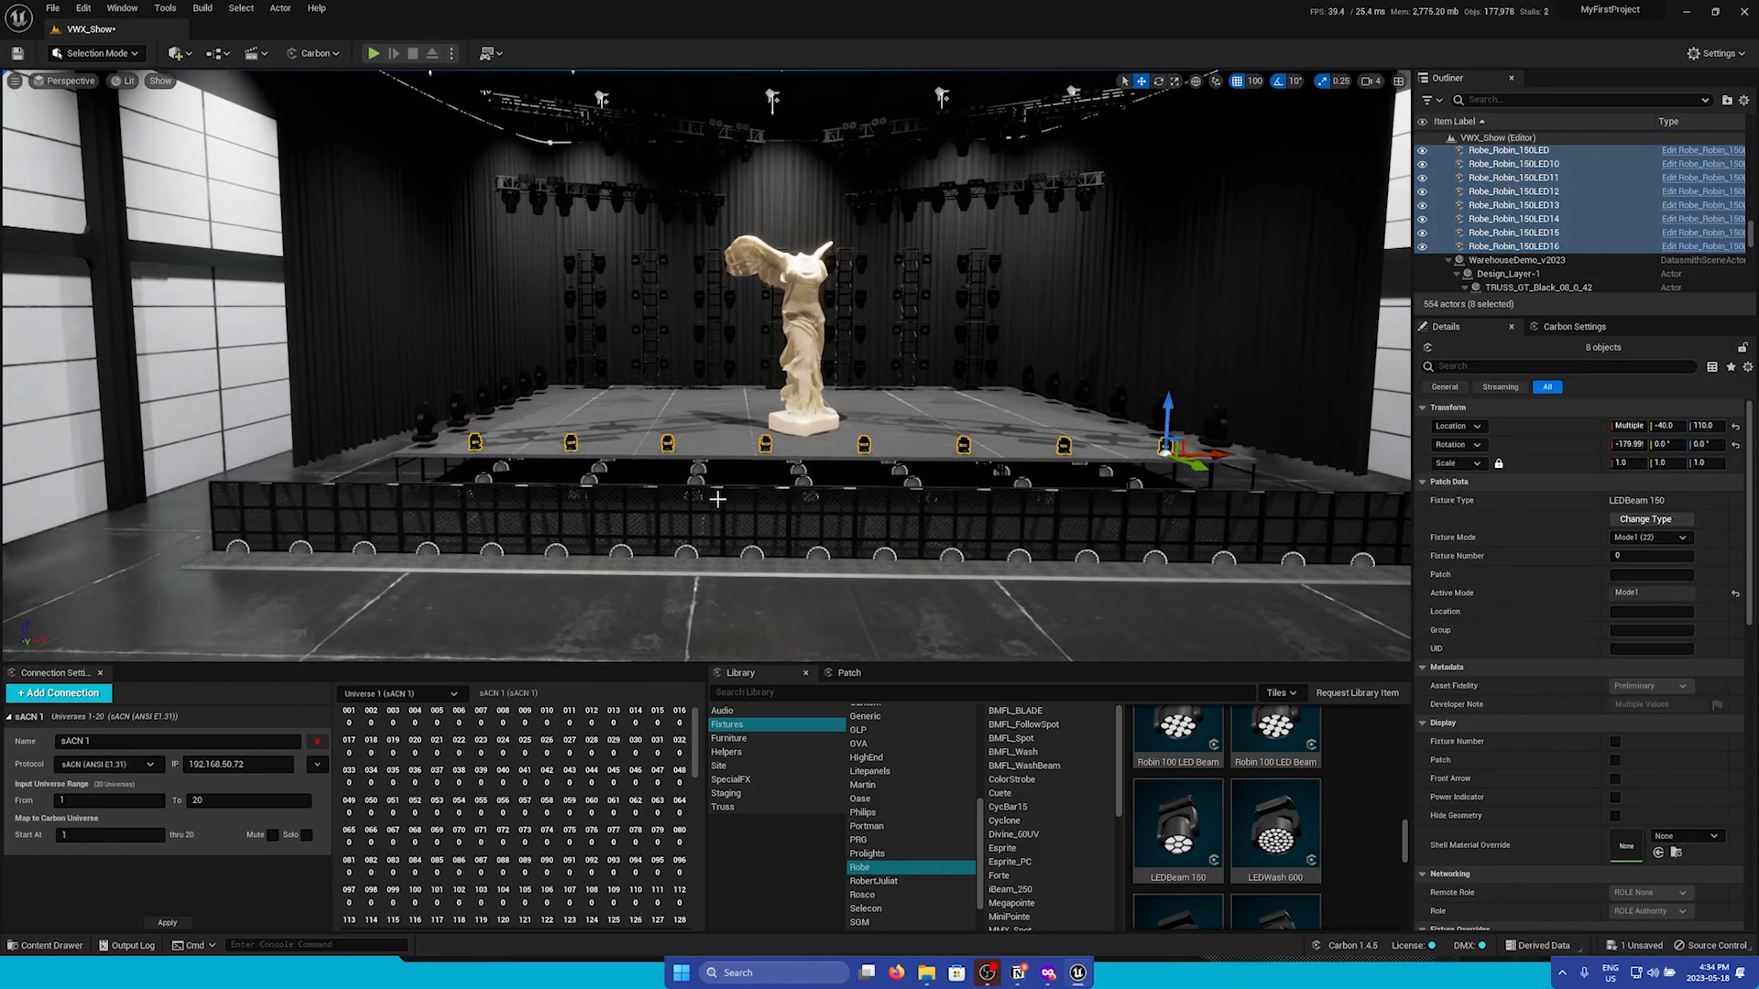
{"action": "left_click", "coordinate": [848, 672]}
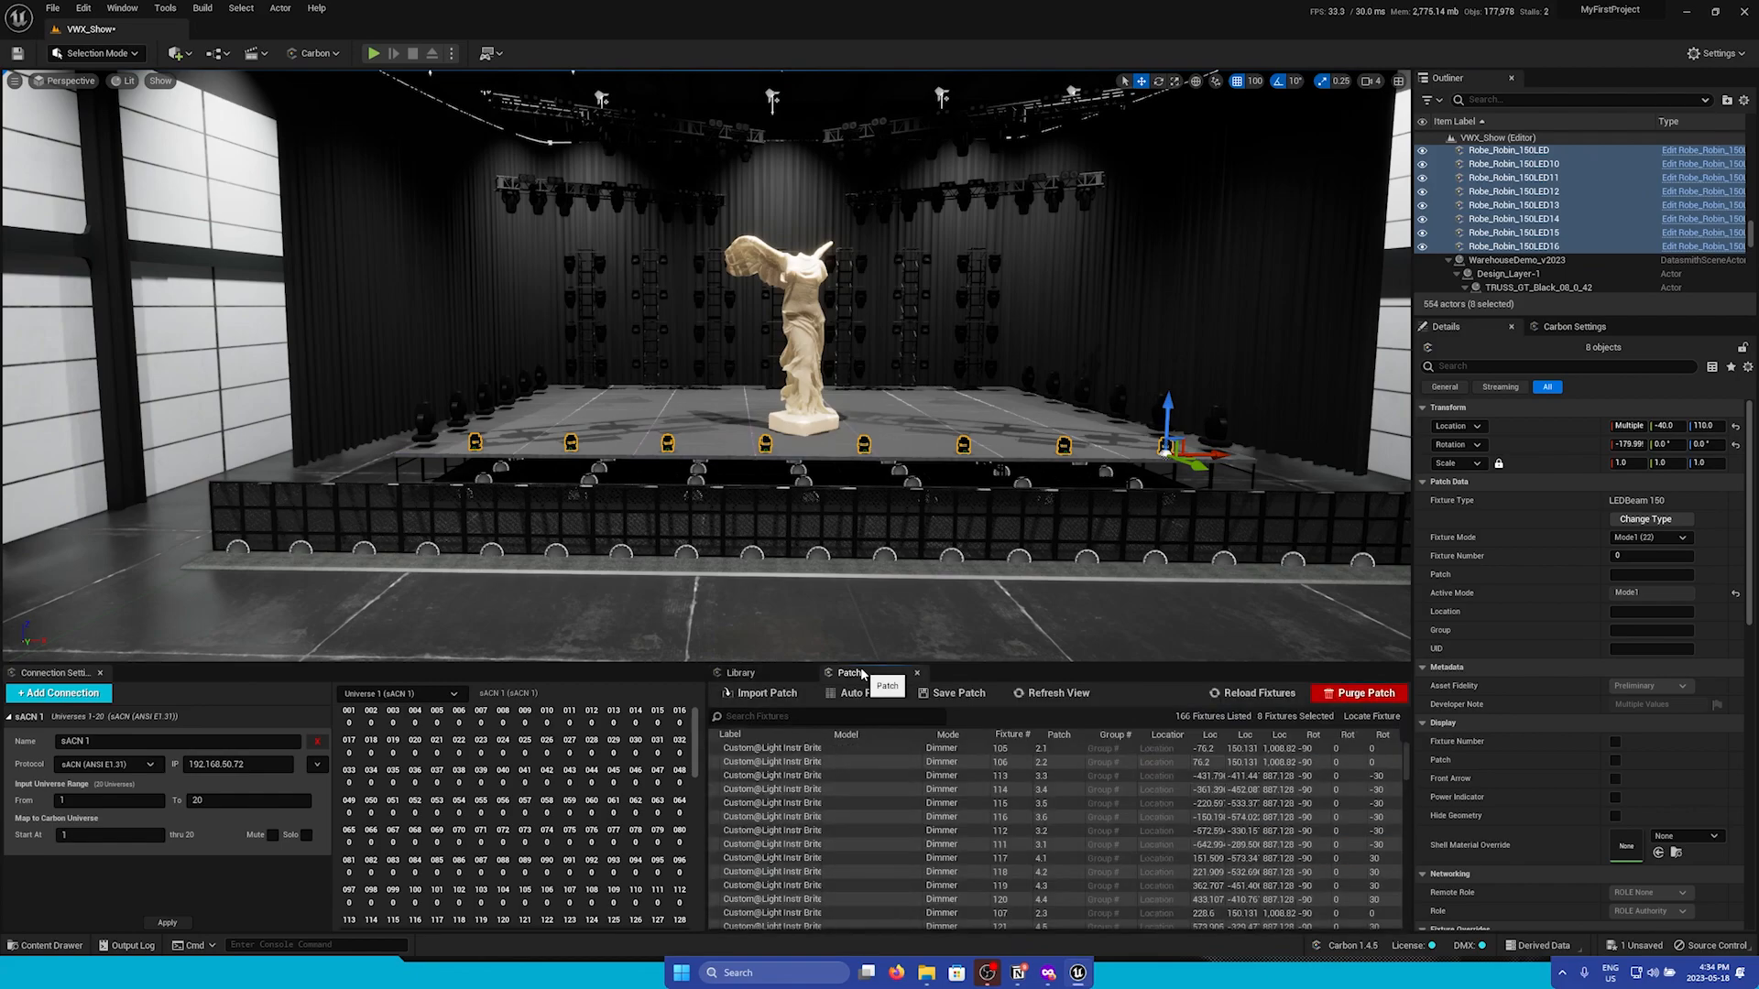
In Auto Patch, enable Update Fixture Number starting at 601 with increment 1
{"action": "left_click", "coordinate": [859, 692]}
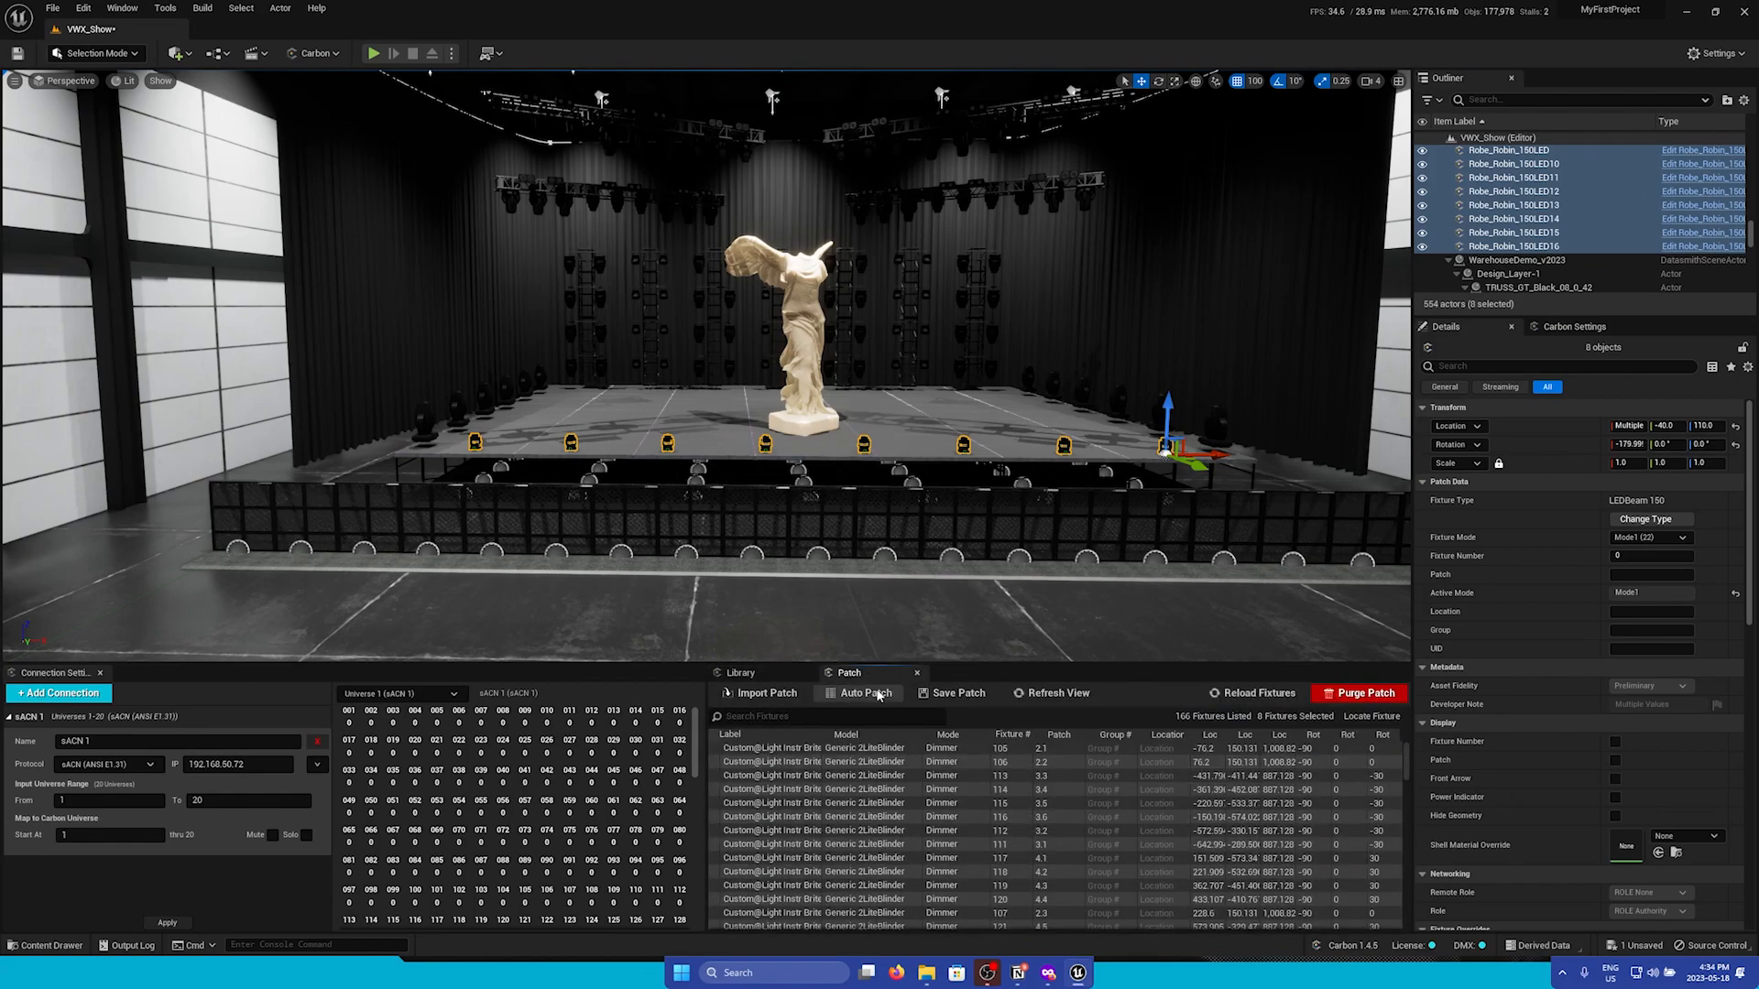
{"action": "left_click", "coordinate": [863, 693]}
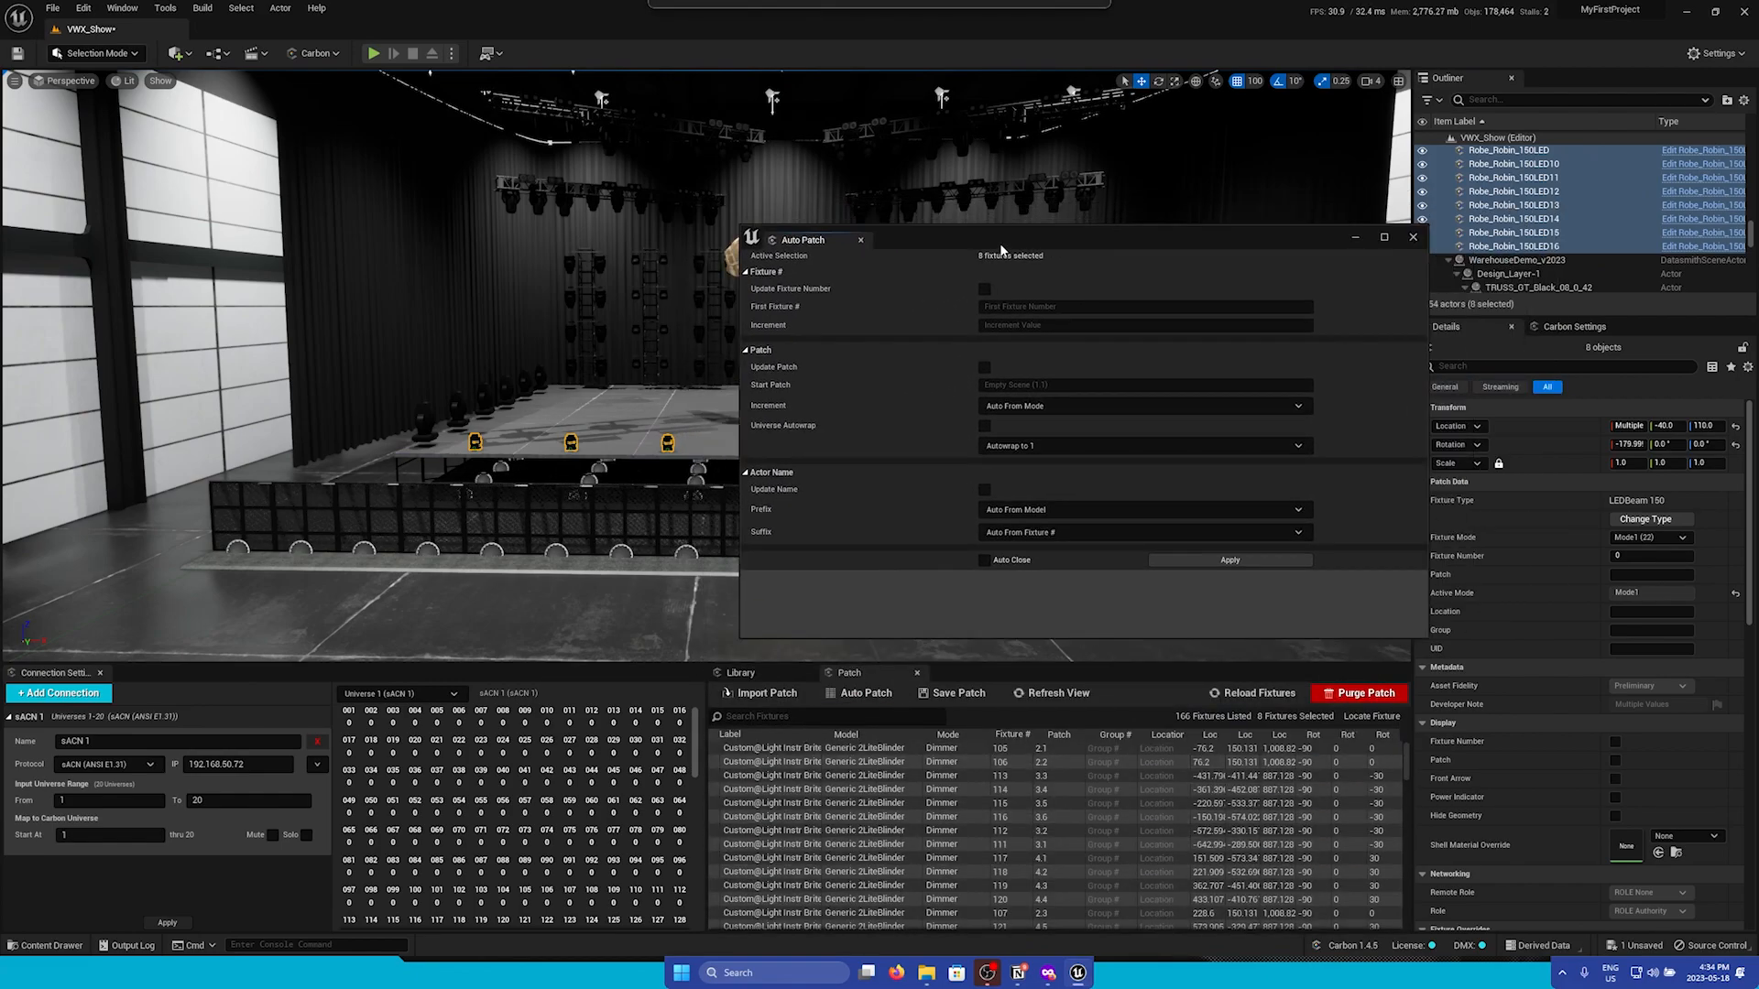
{"action": "left_click", "coordinate": [986, 288]}
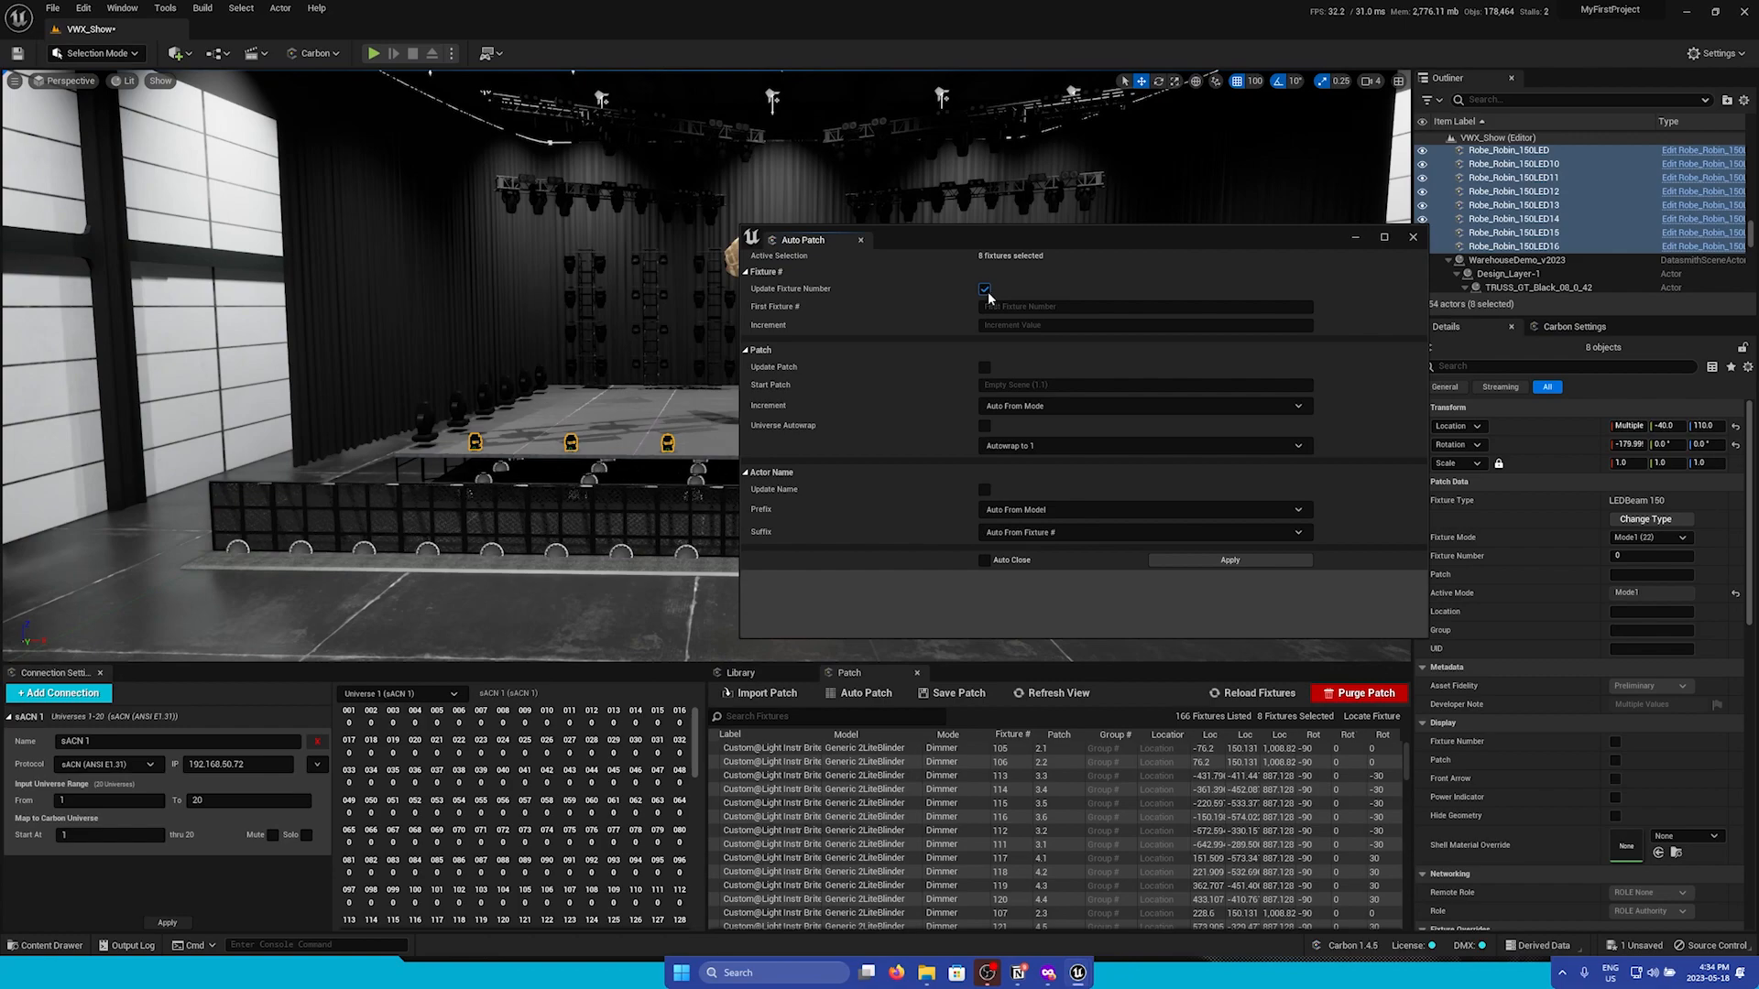
{"action": "left_click", "coordinate": [986, 290]}
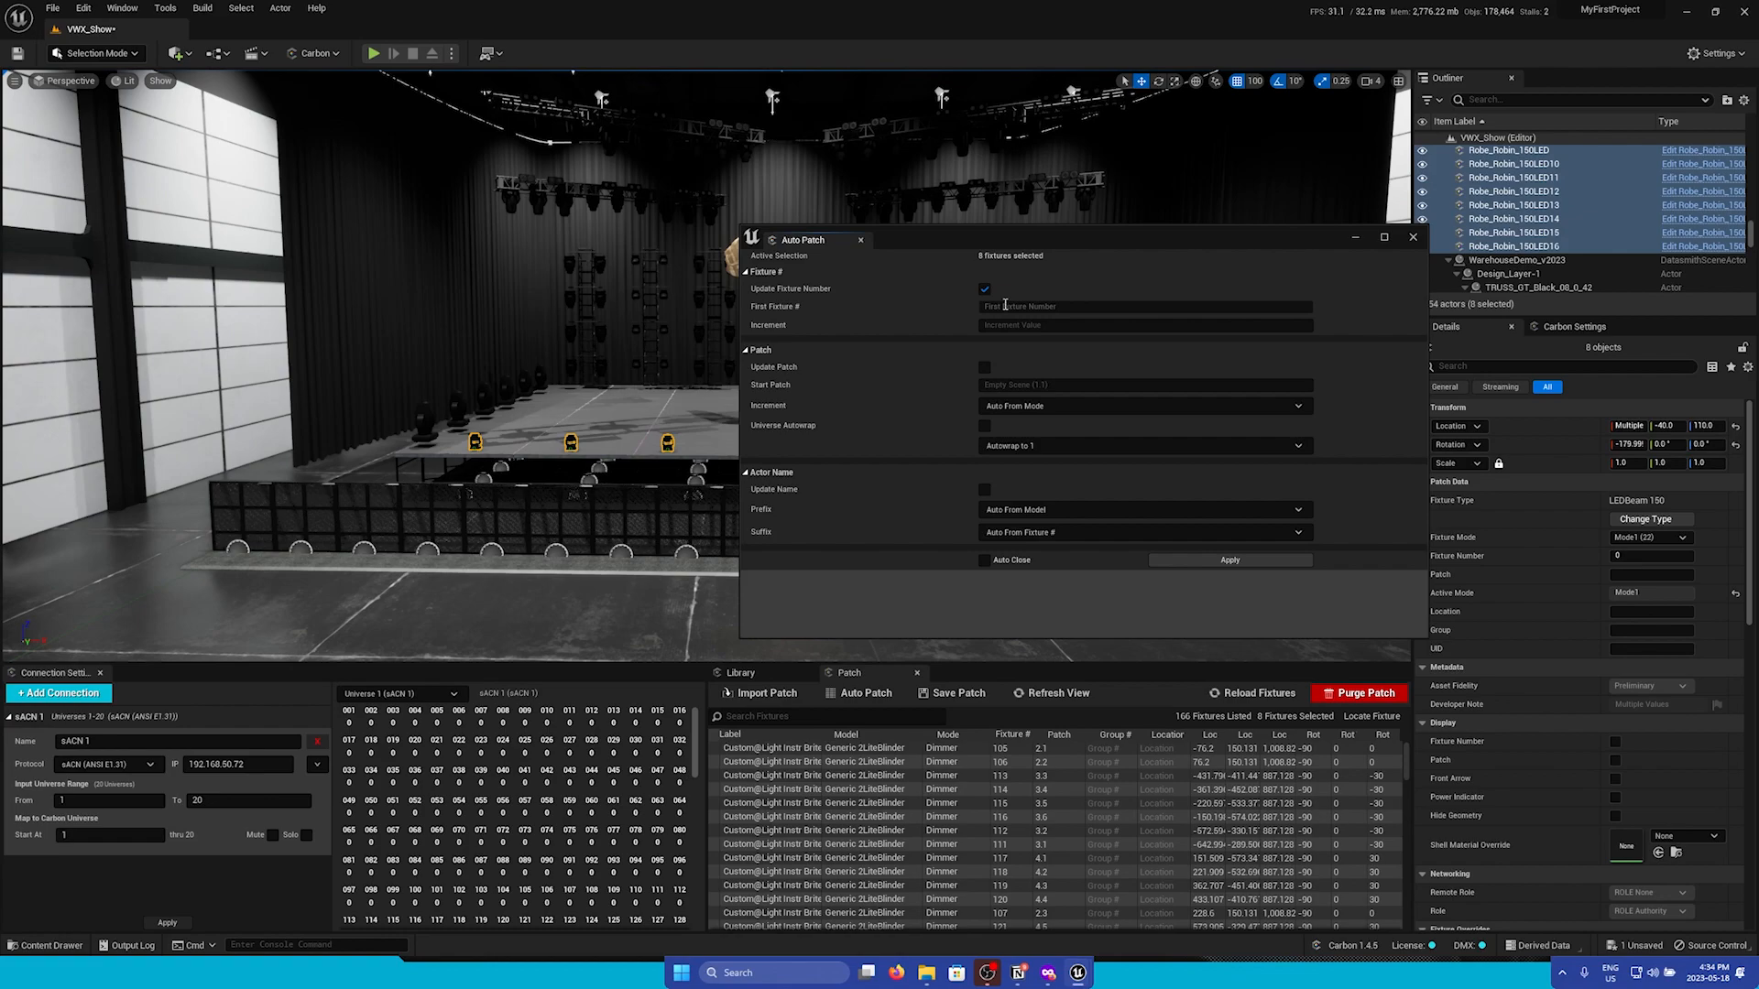
{"action": "type", "text": "601"}
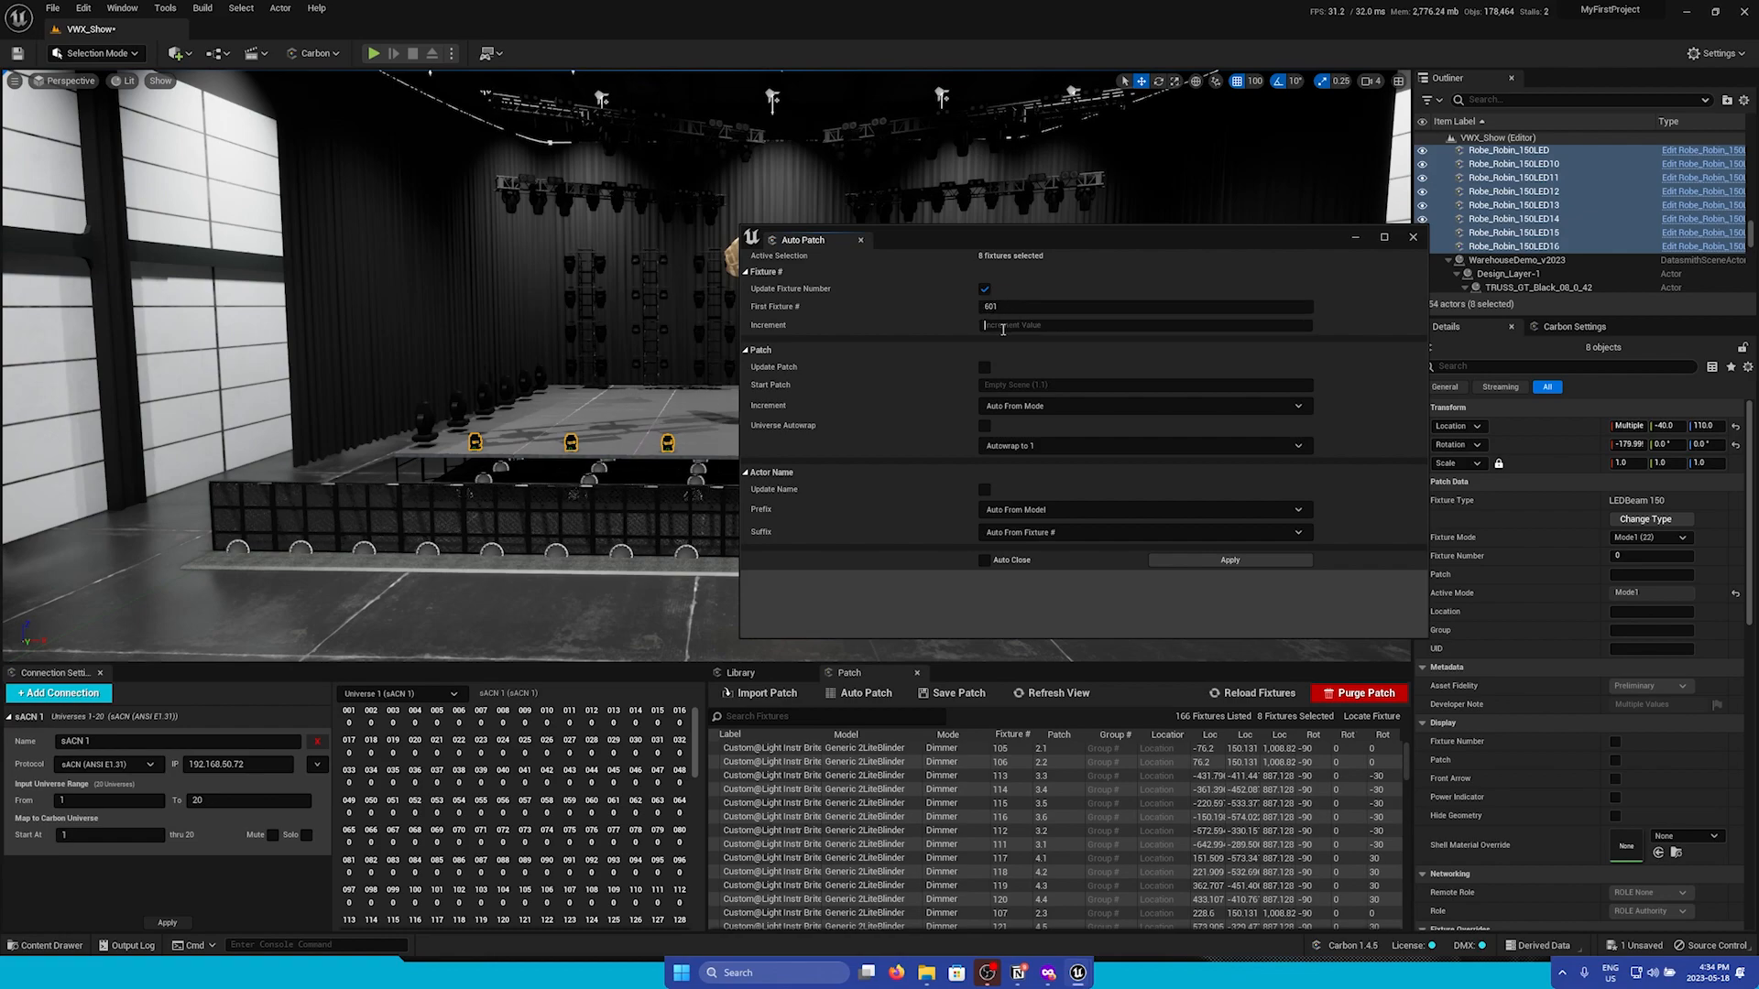
{"action": "type", "text": "1"}
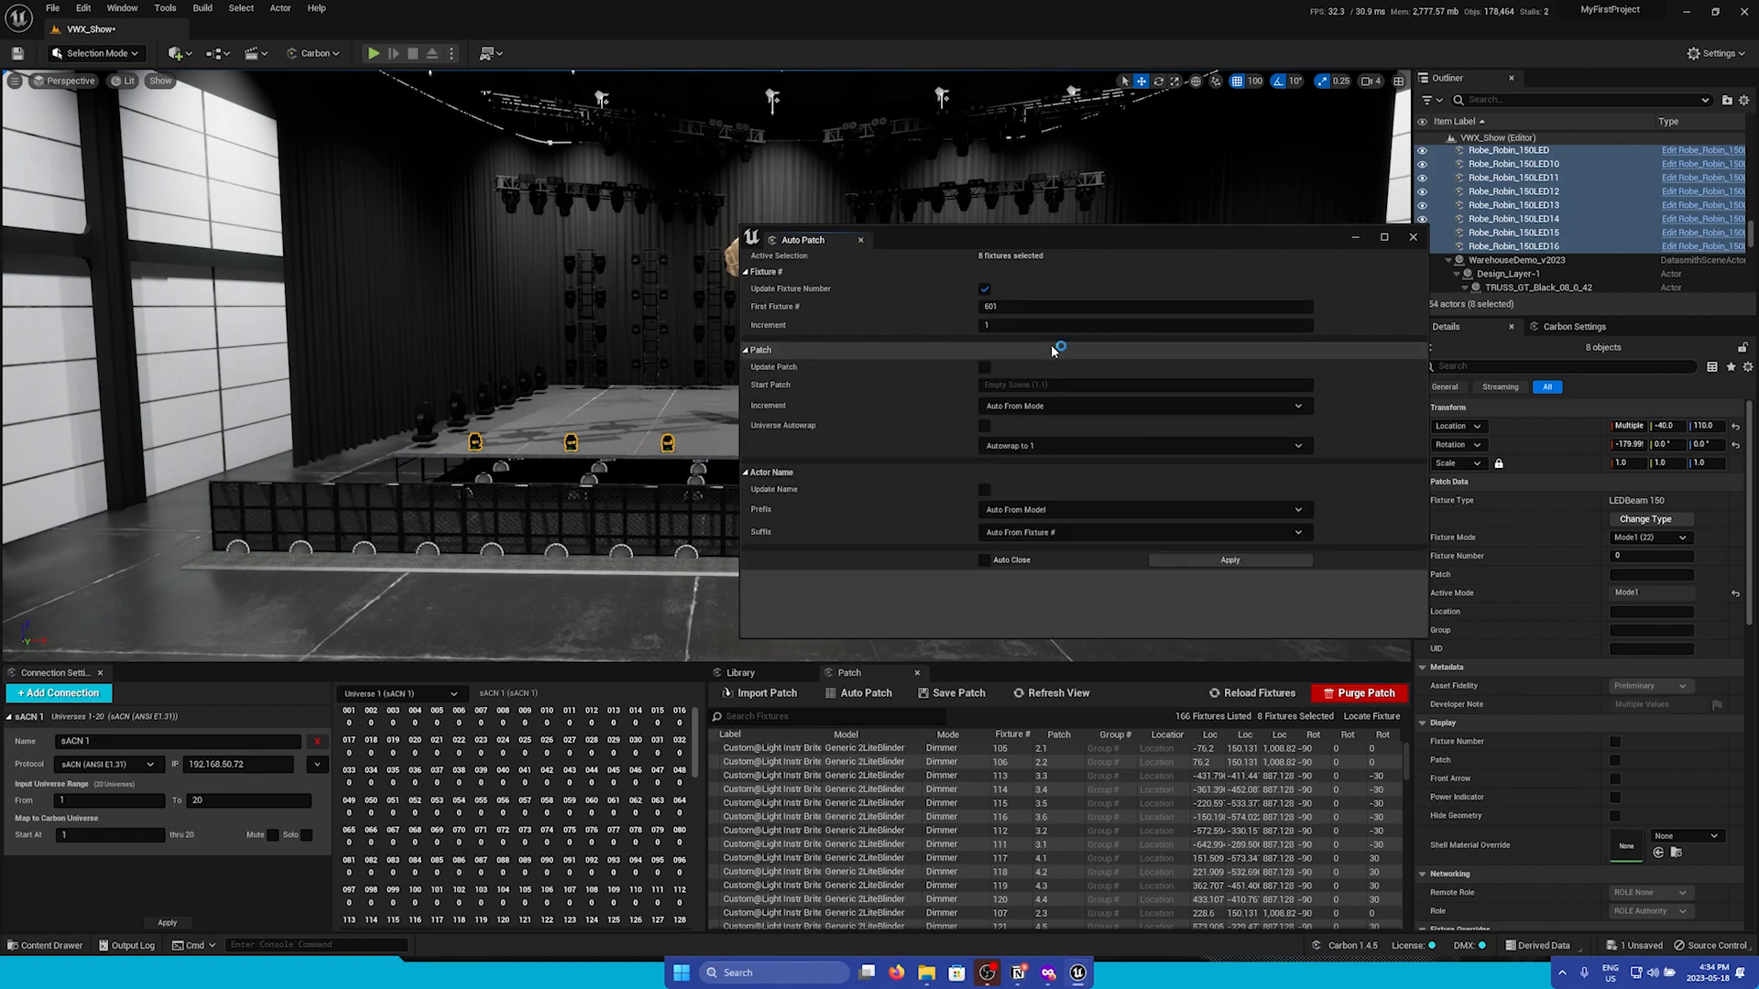
Enable Update Patch from address 10.1 with Universe Autowrap and Update Name, then apply and review fixture 602
{"action": "left_click", "coordinate": [986, 366]}
{"action": "type", "text": "13"}
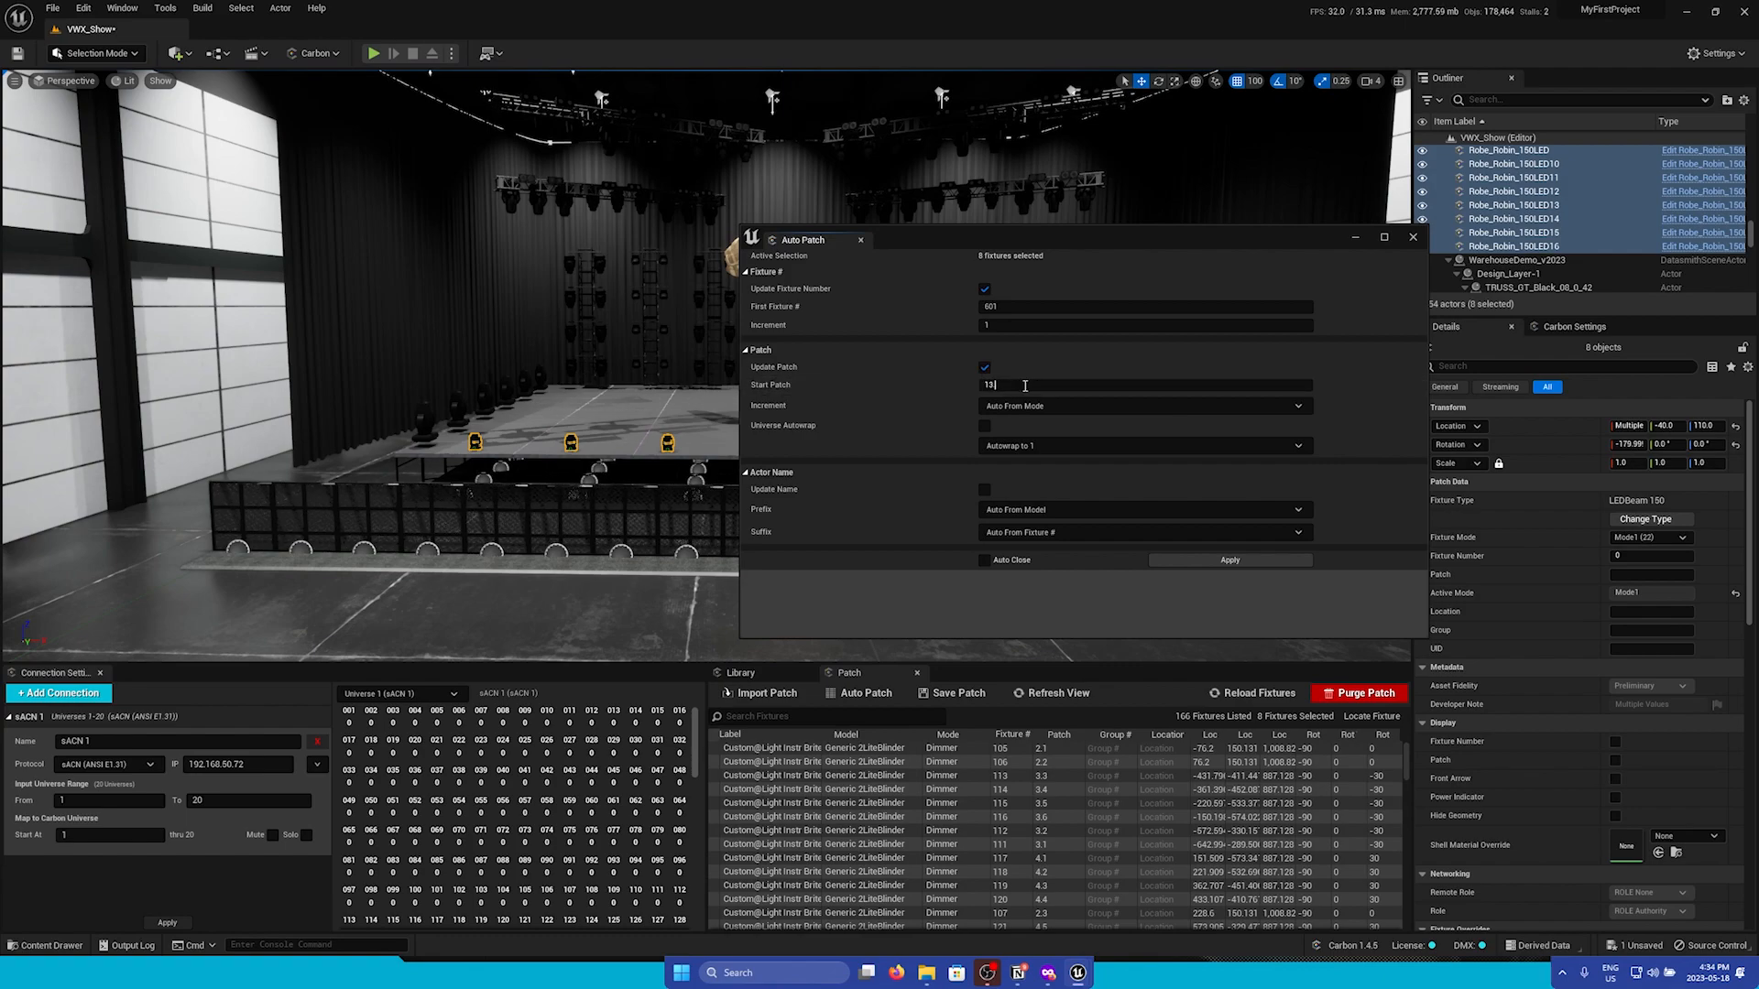
{"action": "left_click", "coordinate": [1143, 407]}
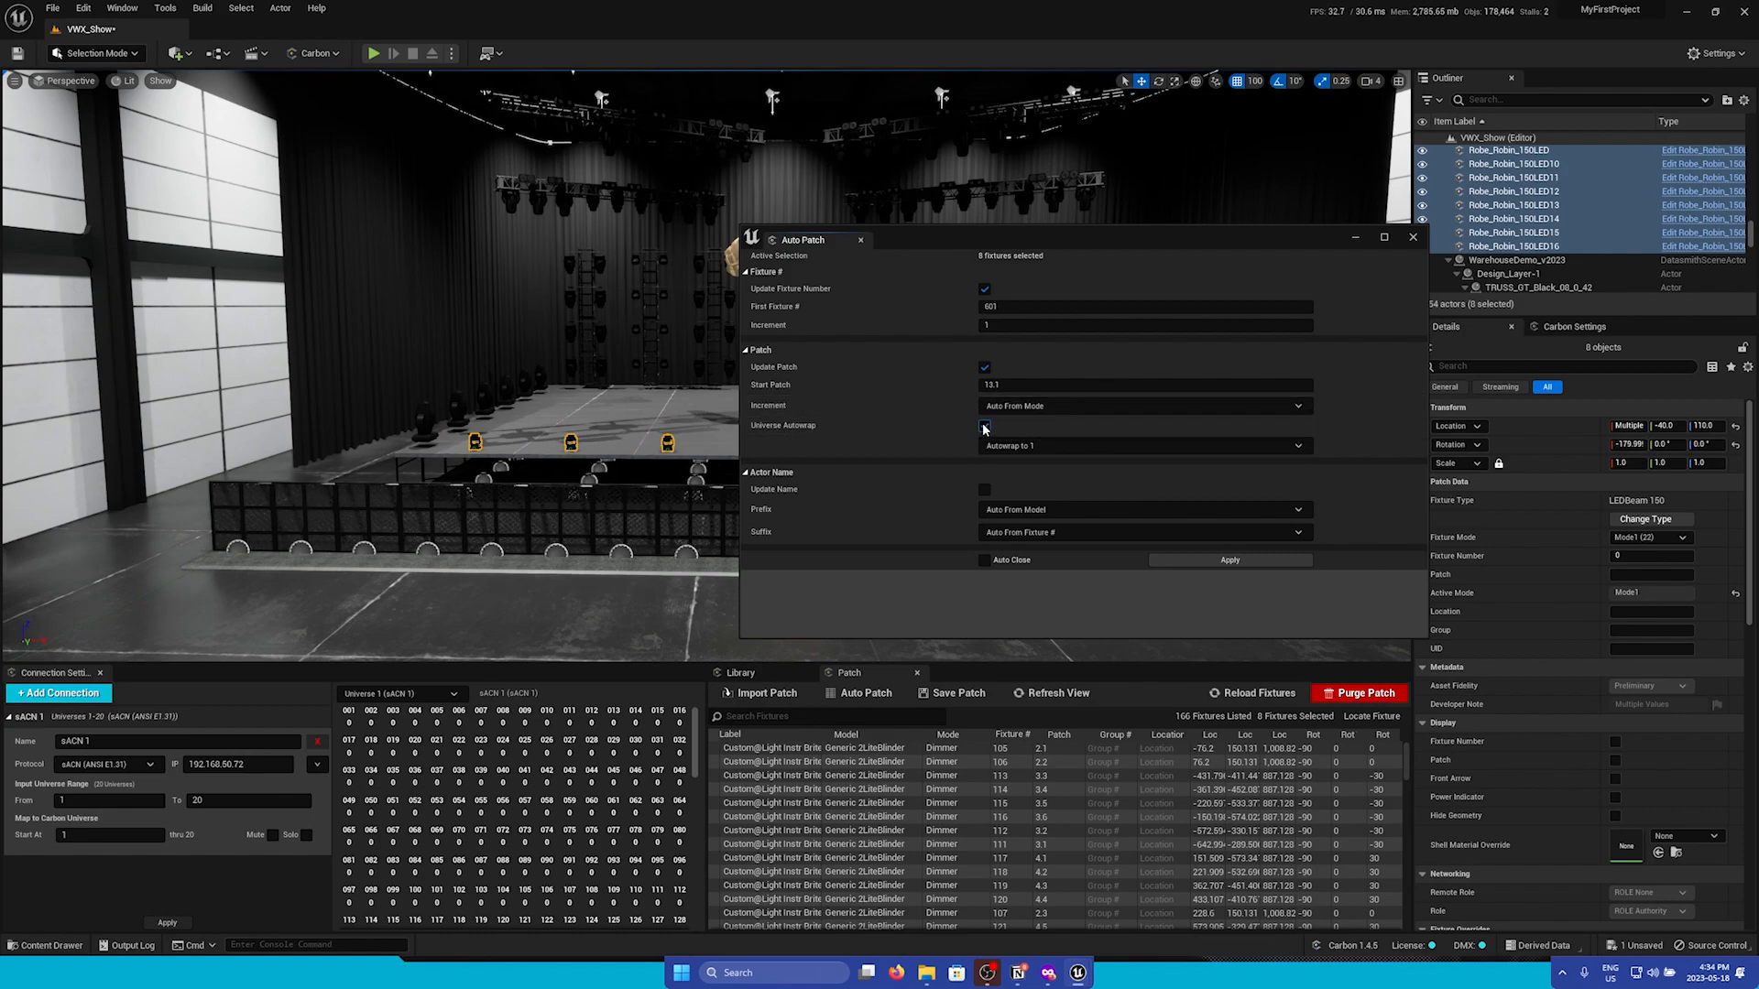
{"action": "left_click", "coordinate": [986, 425]}
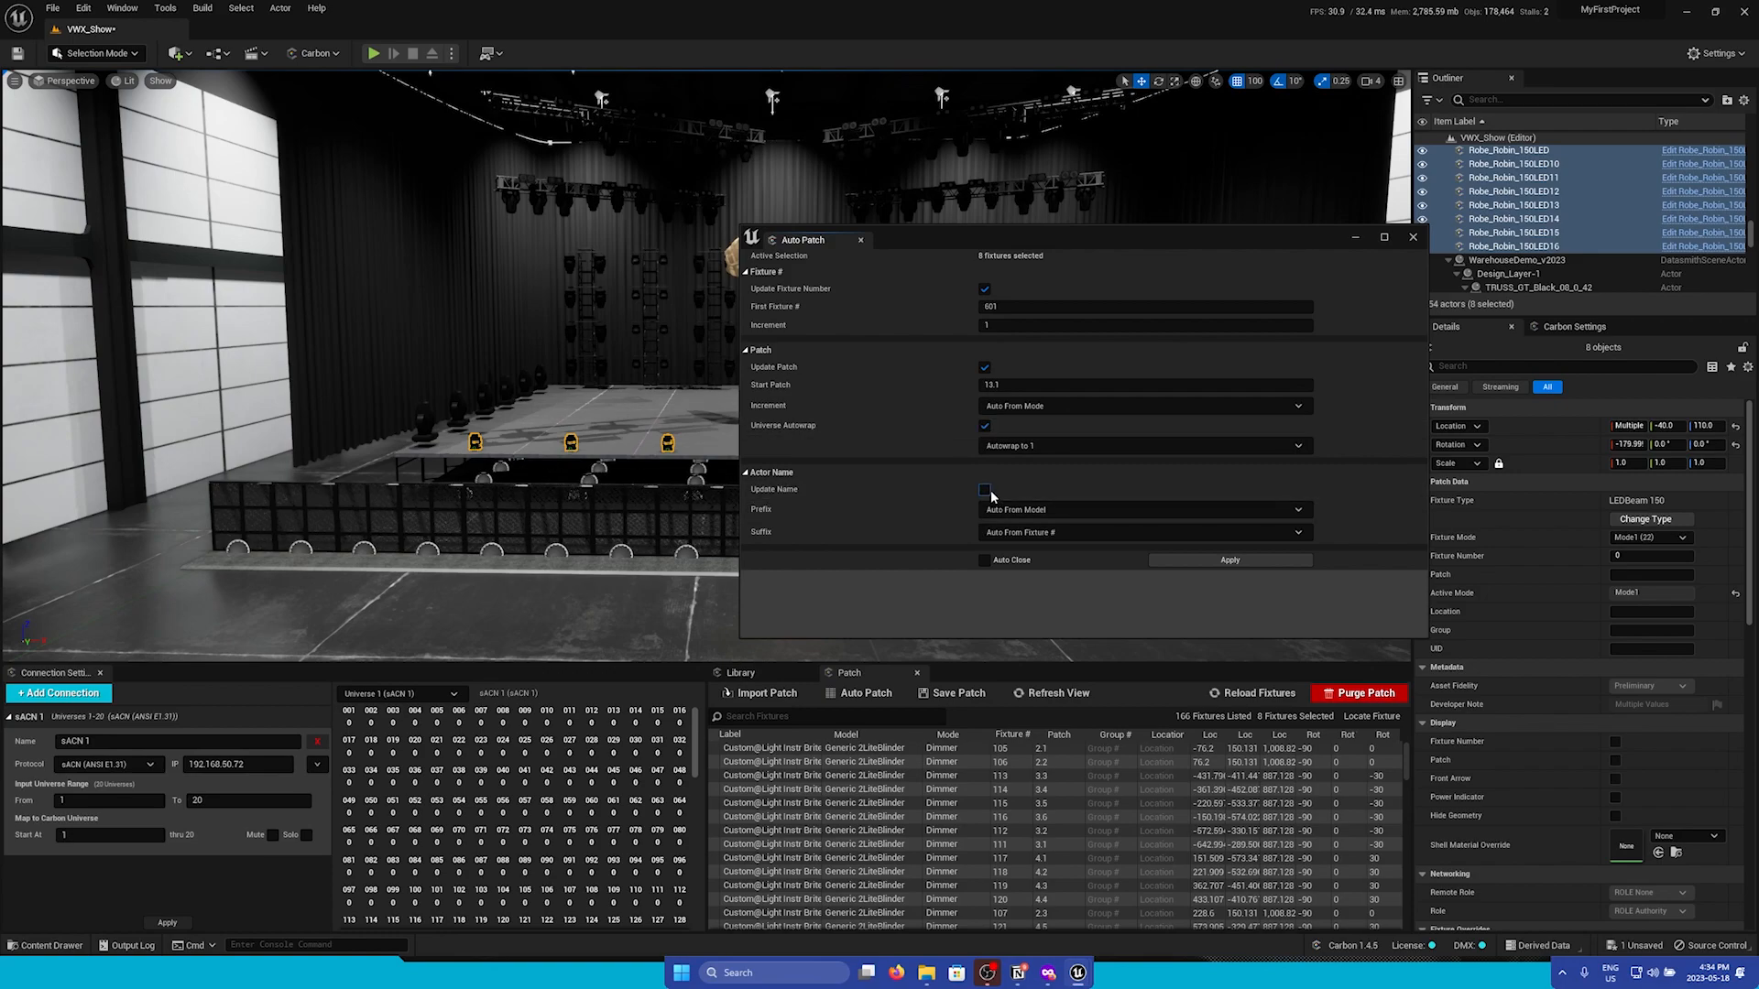
{"action": "left_click", "coordinate": [986, 491]}
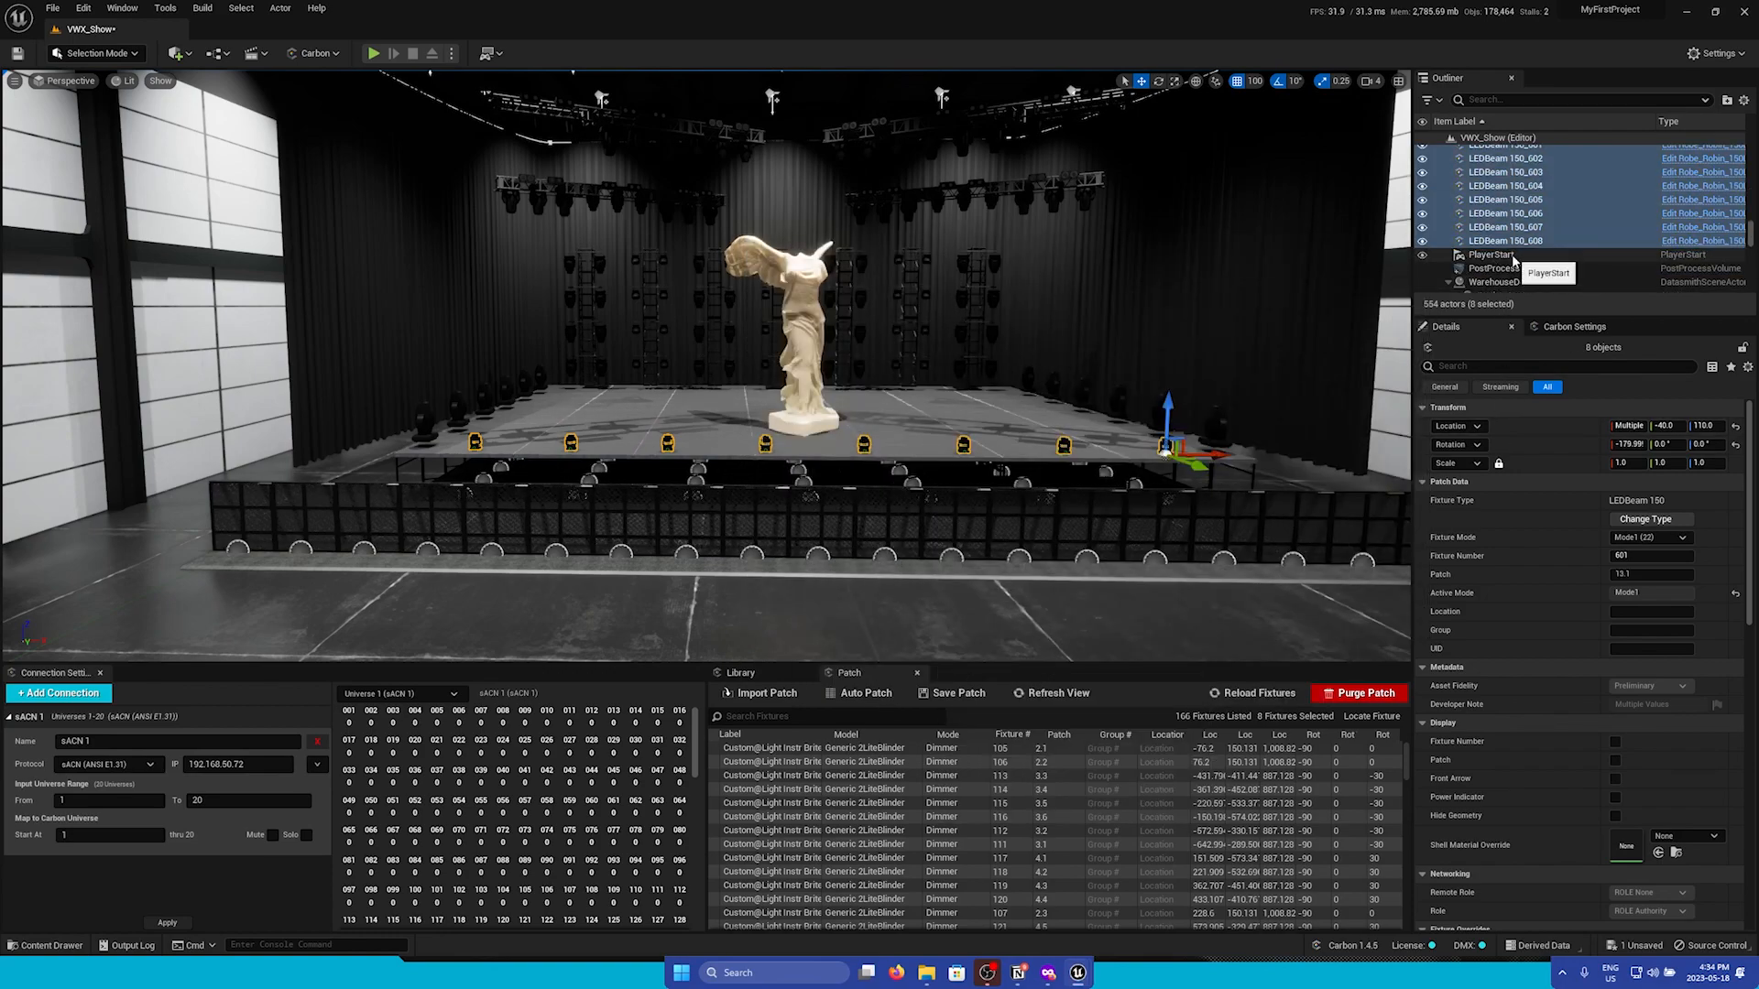
{"action": "left_click", "coordinate": [1502, 192]}
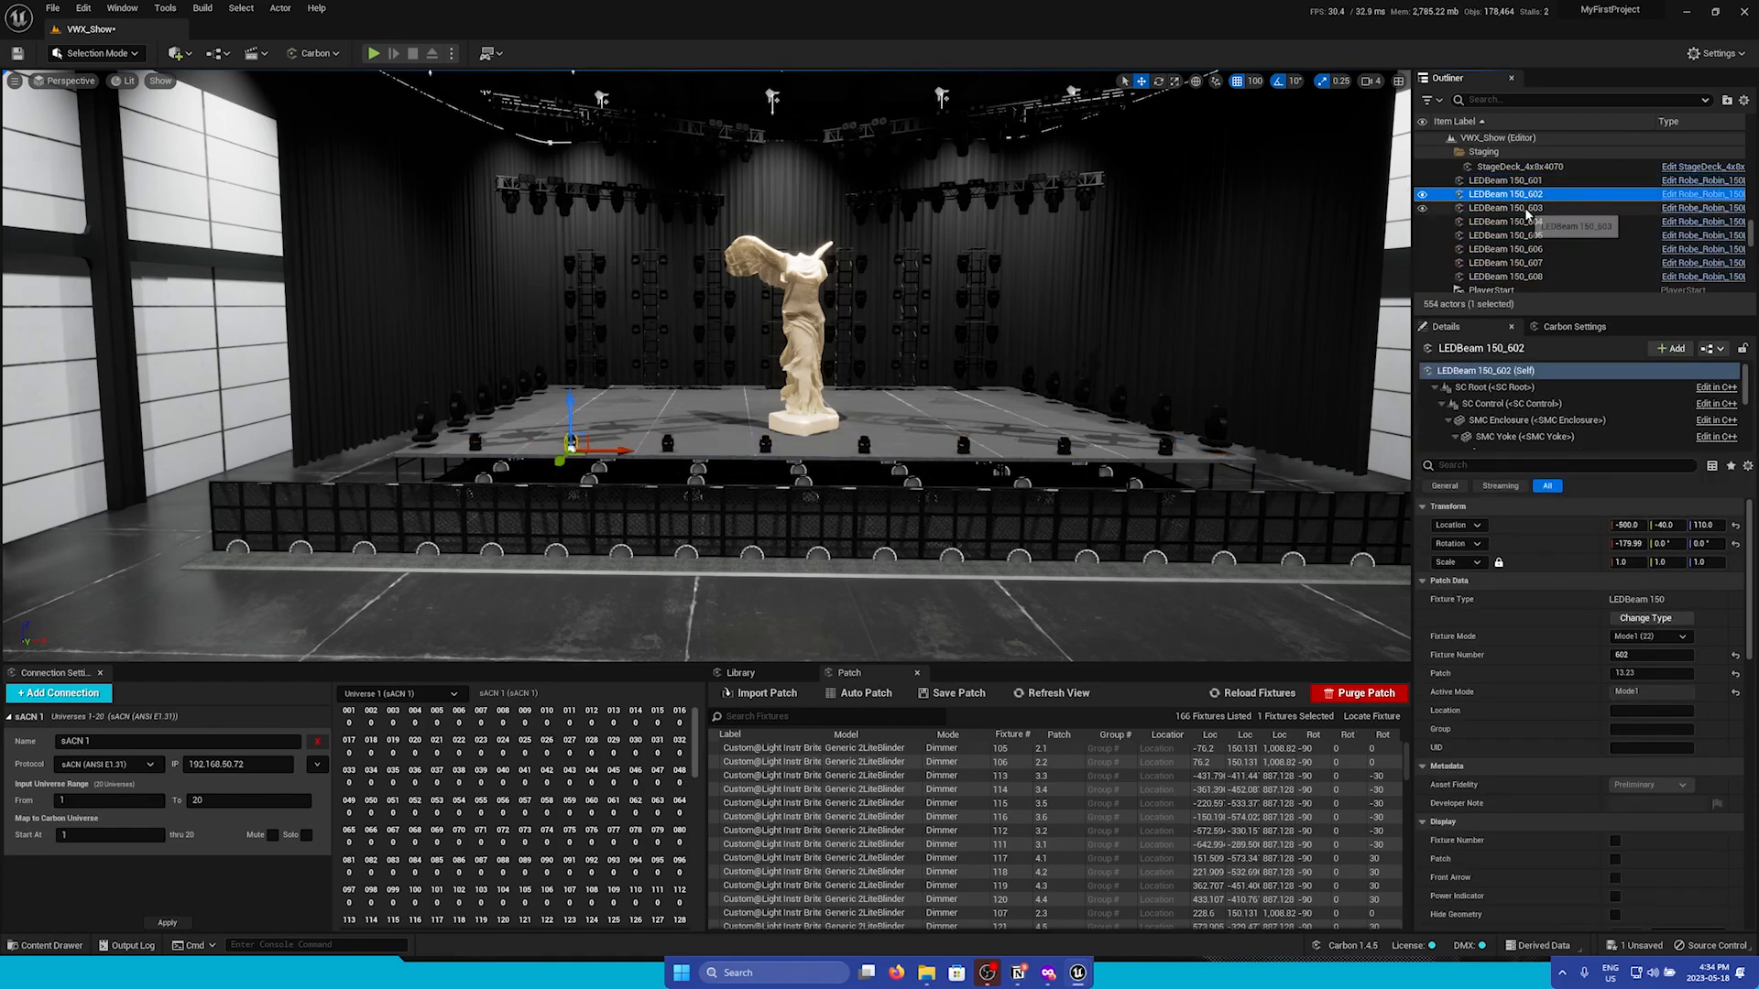
{"action": "left_click", "coordinate": [1502, 247]}
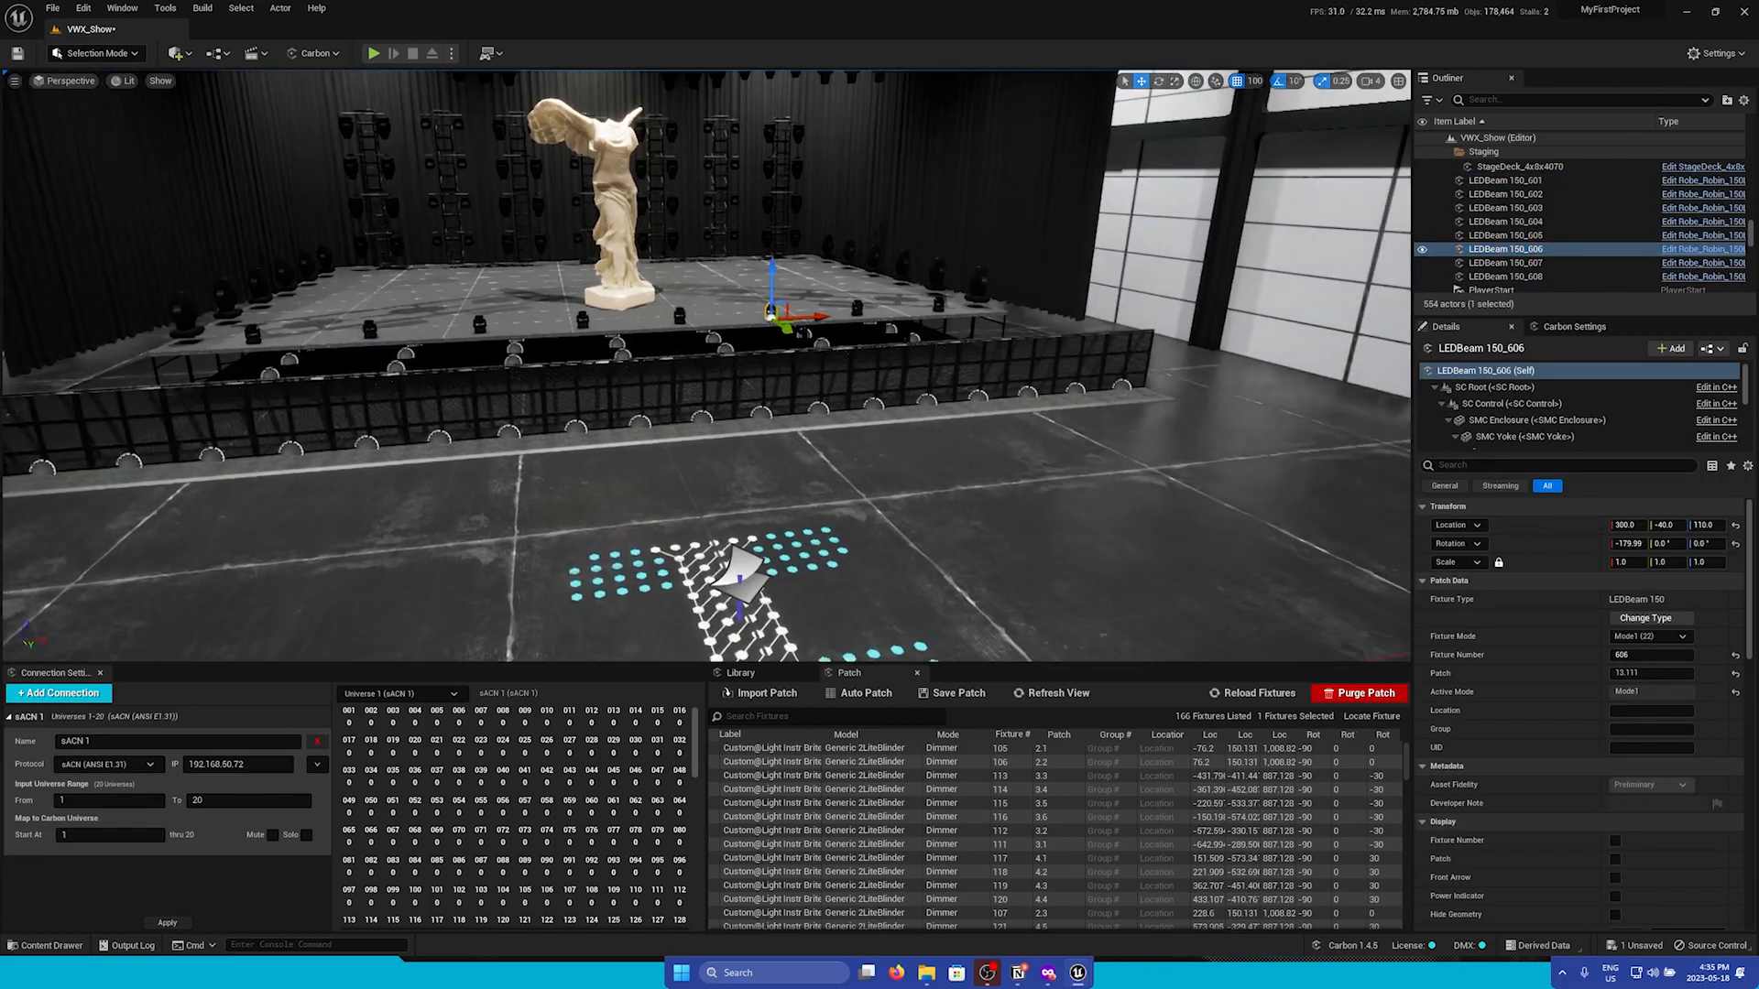
{"action": "left_click", "coordinate": [374, 53]}
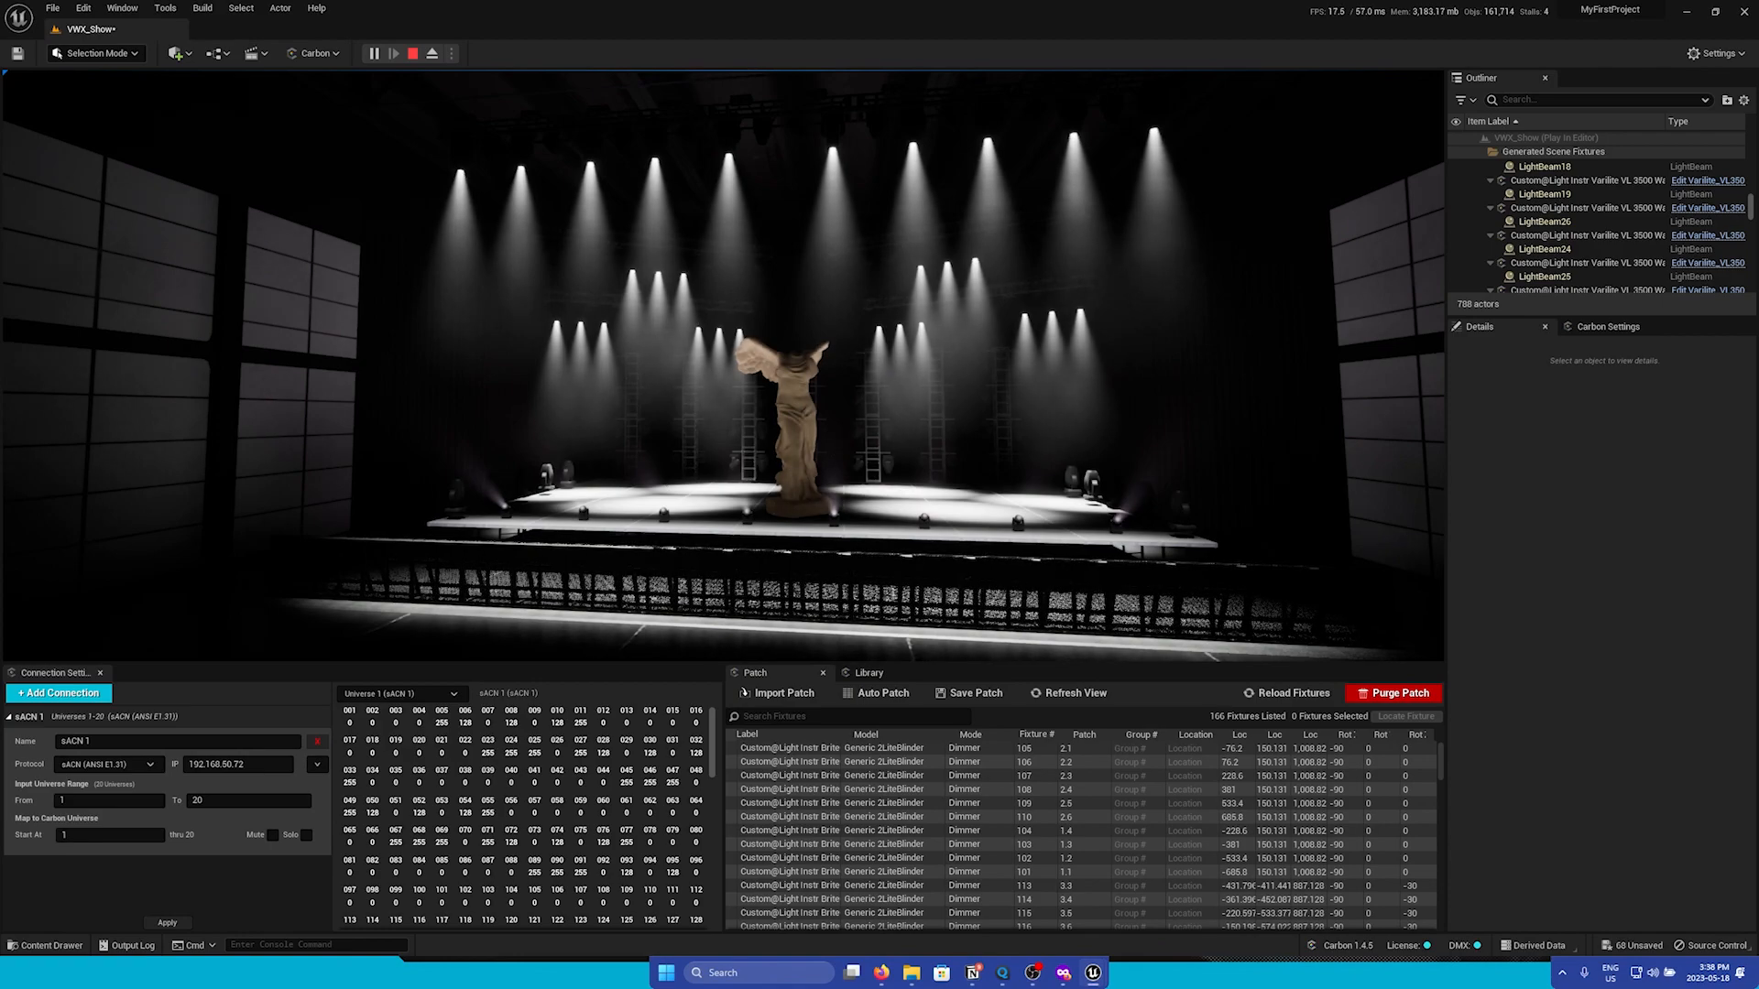
{"action": "left_click", "coordinate": [424, 54]}
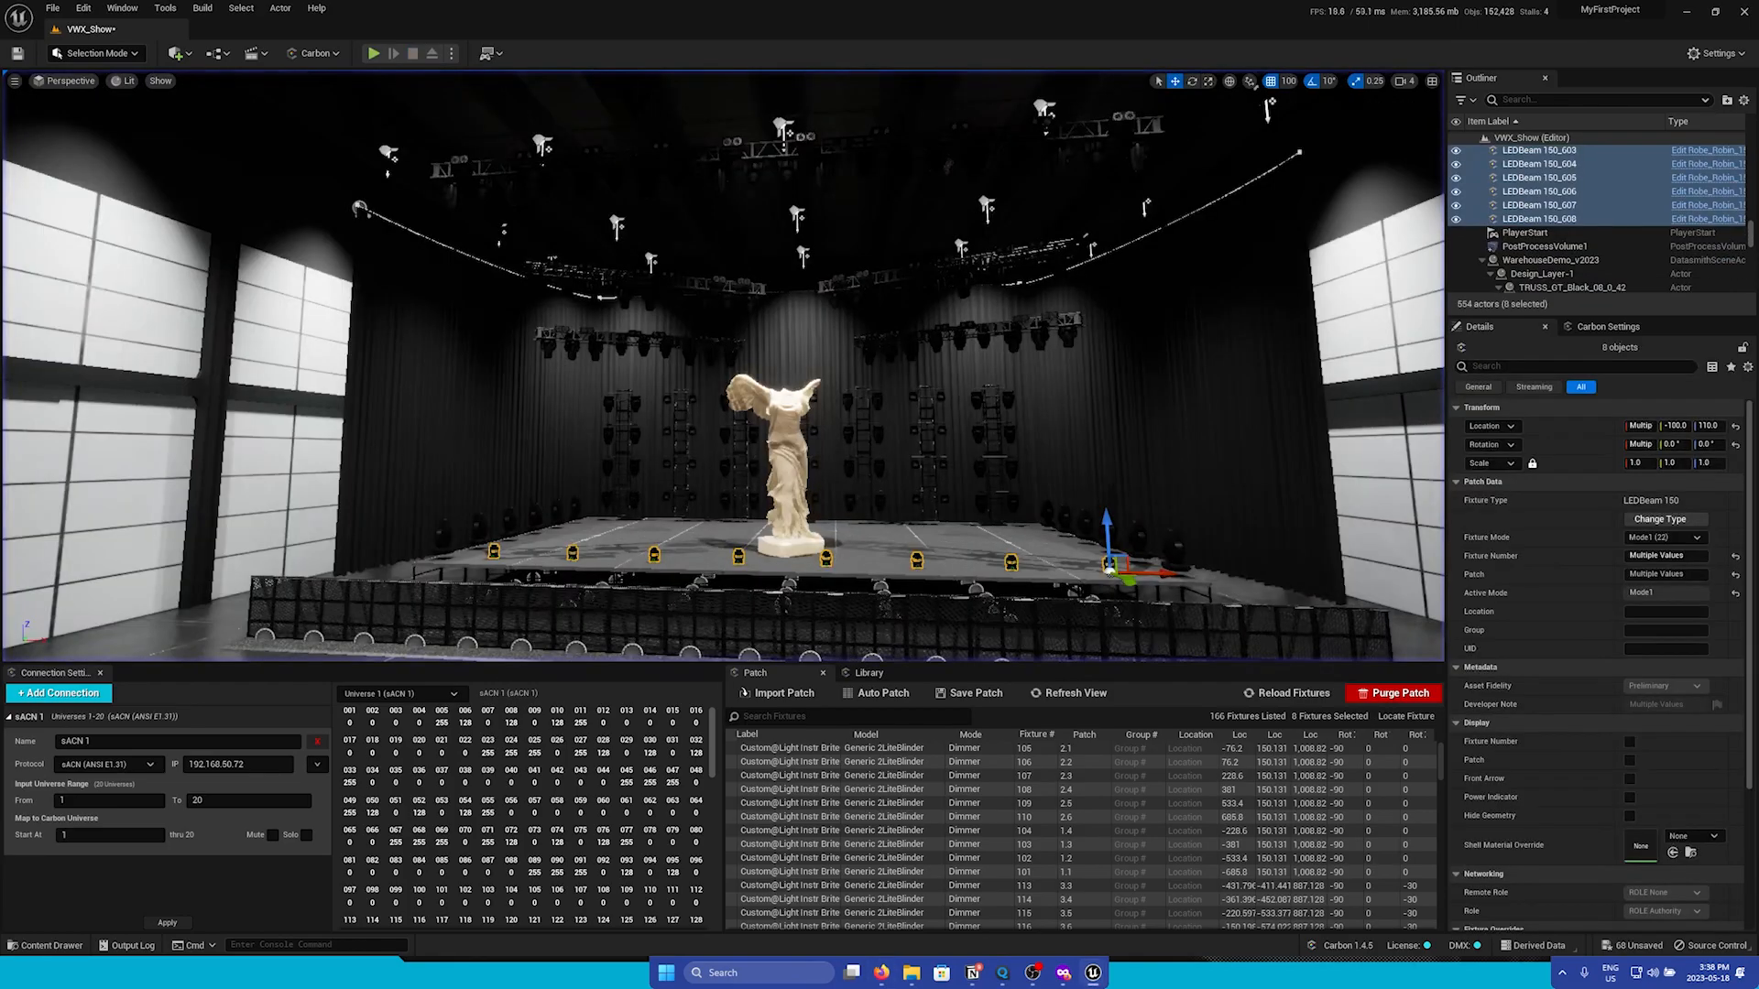